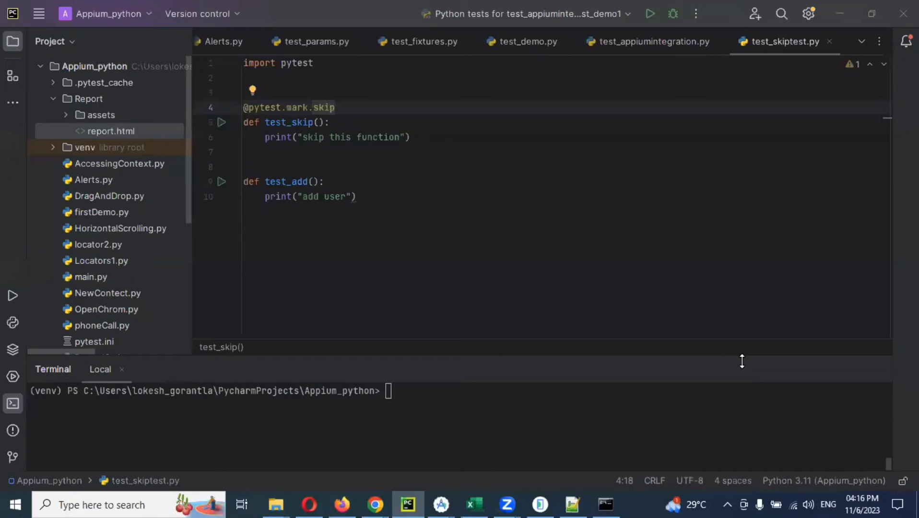
mouse_move(714, 302)
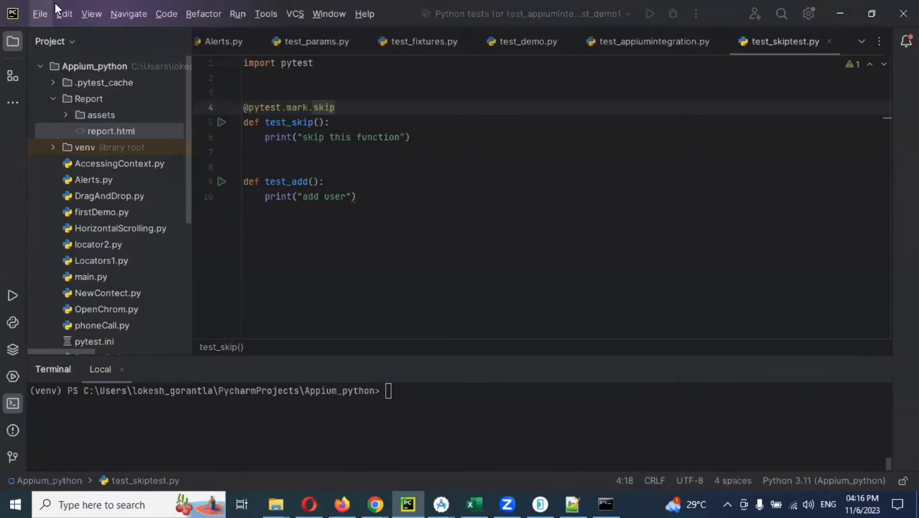
- Reach the interpreter's Available Packages list via File > Settings and filter it to 'allure'
left_click(40, 14)
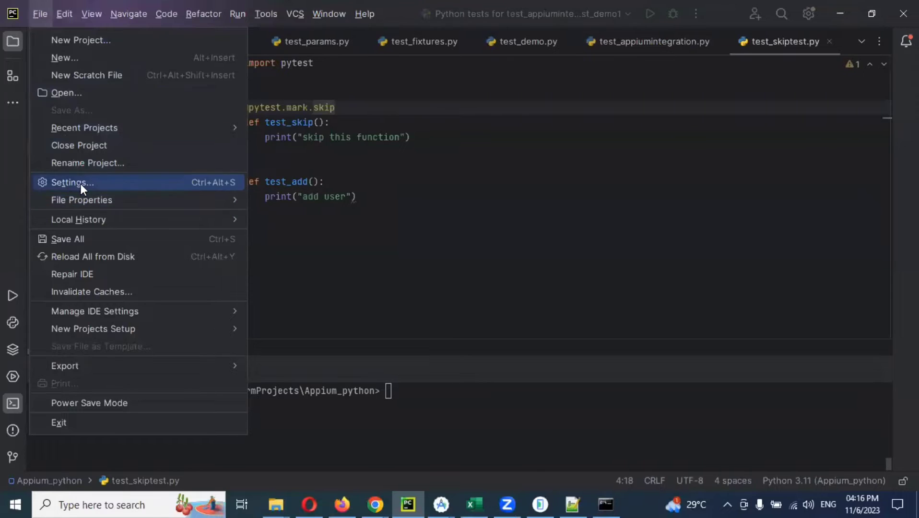
left_click(72, 182)
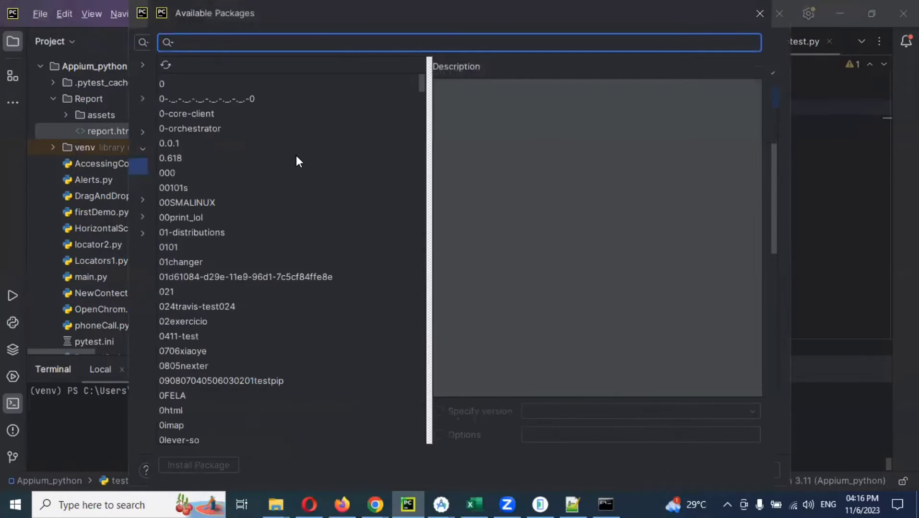
type("pyte")
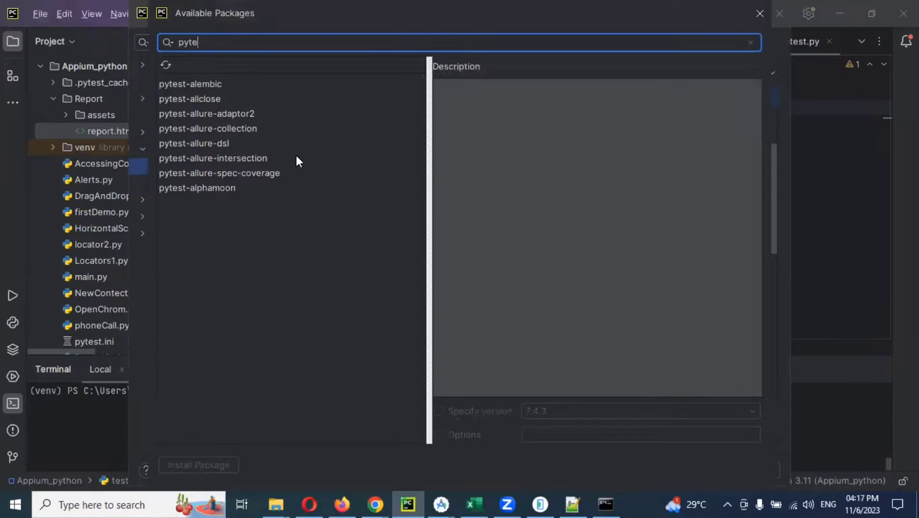
type("allure")
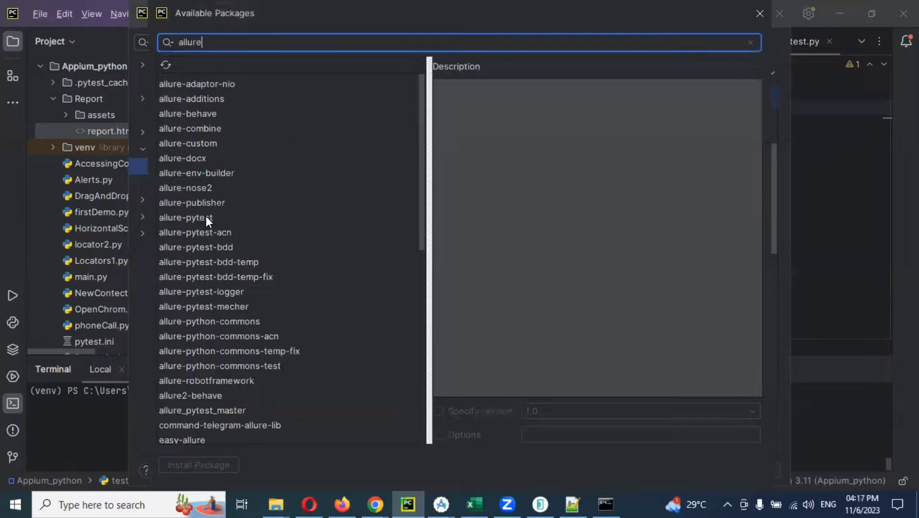
- Select allure-pytest in the list and install it into the project interpreter
left_click(185, 217)
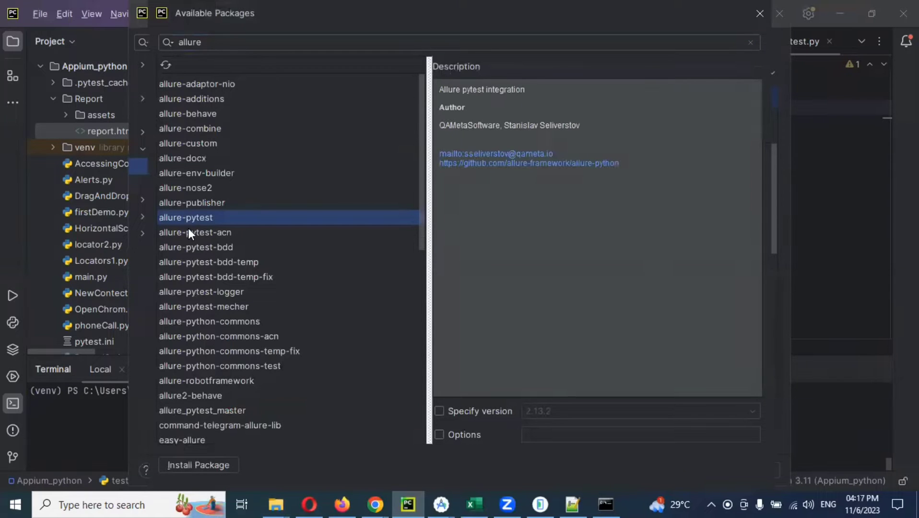
mouse_move(198, 464)
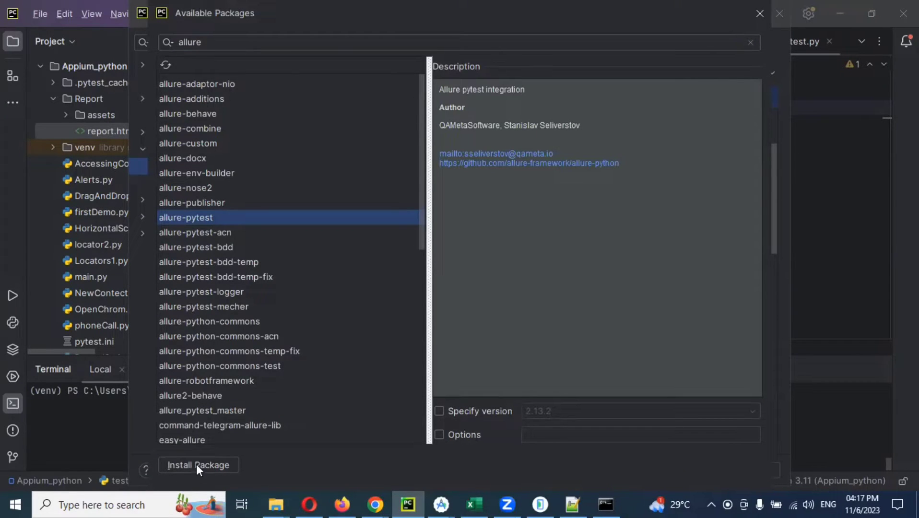
left_click(198, 464)
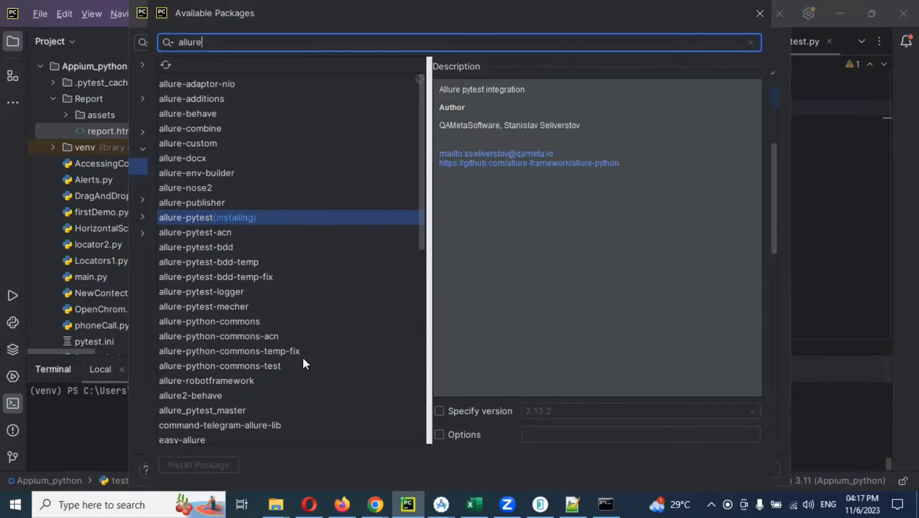
mouse_move(167, 226)
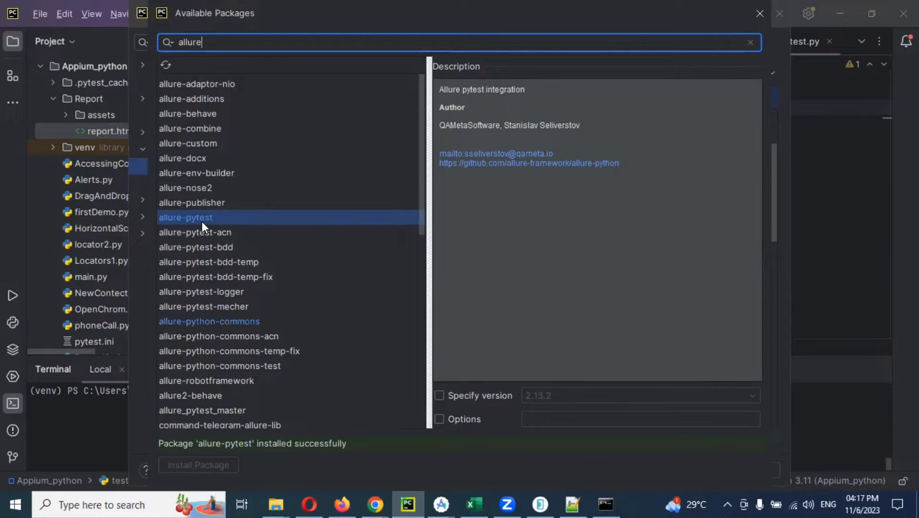
mouse_move(760, 15)
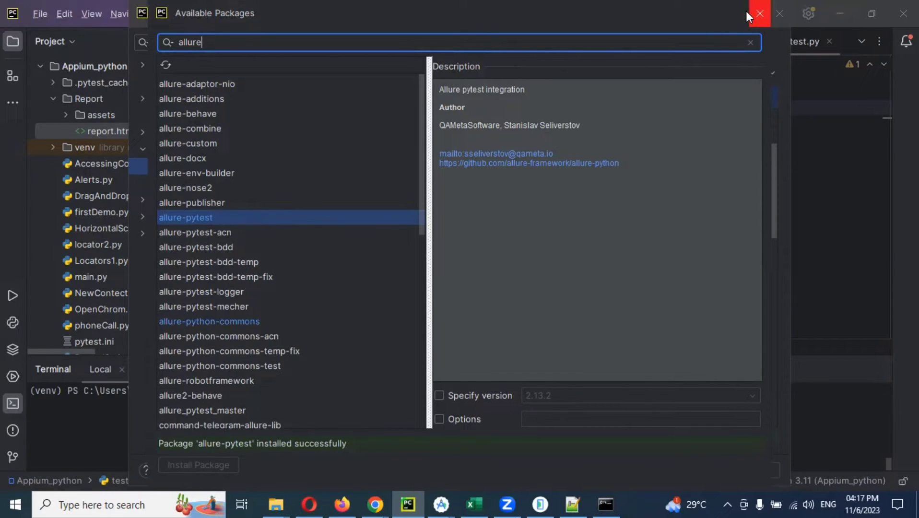
- Close the Available Packages window and search Windows for Notepad++ to start a new note
left_click(759, 12)
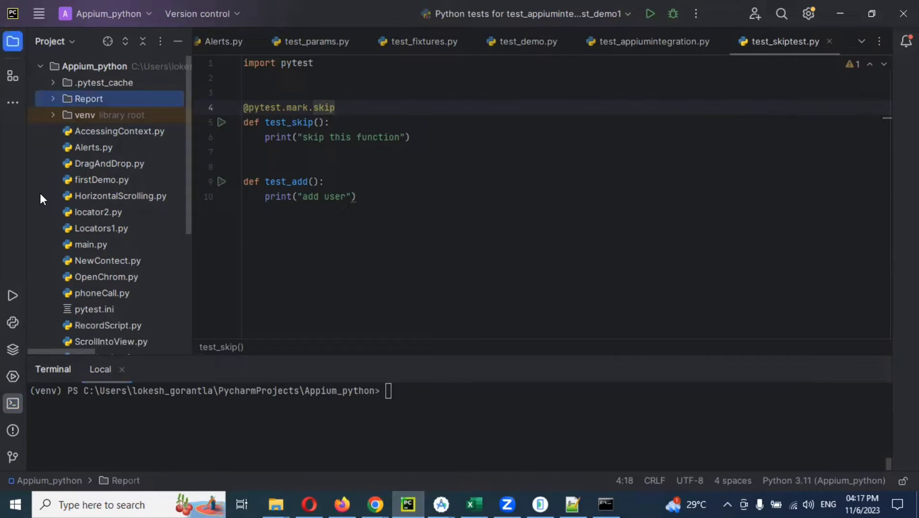
mouse_move(344, 356)
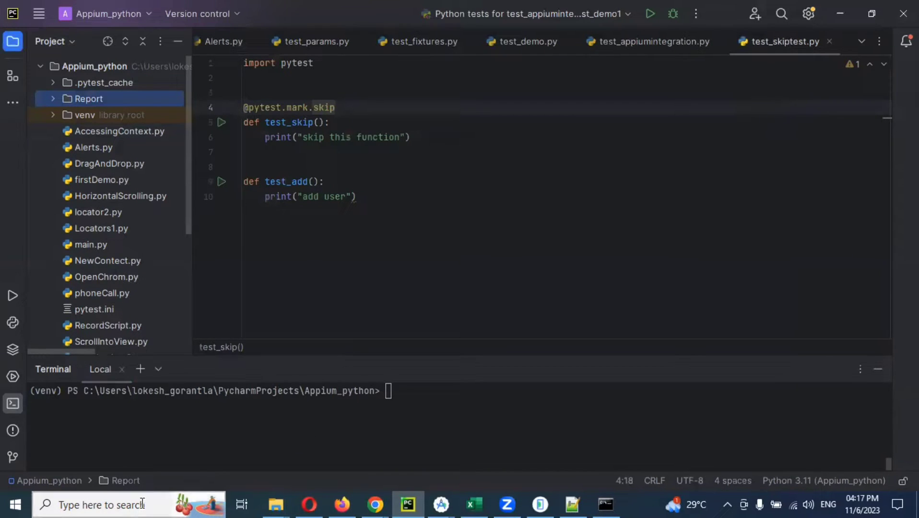
left_click(105, 504)
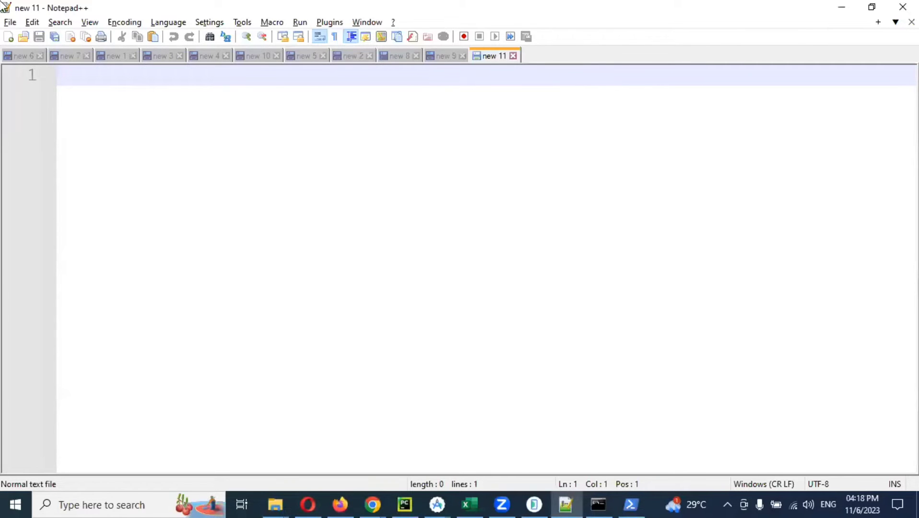
mouse_move(81, 104)
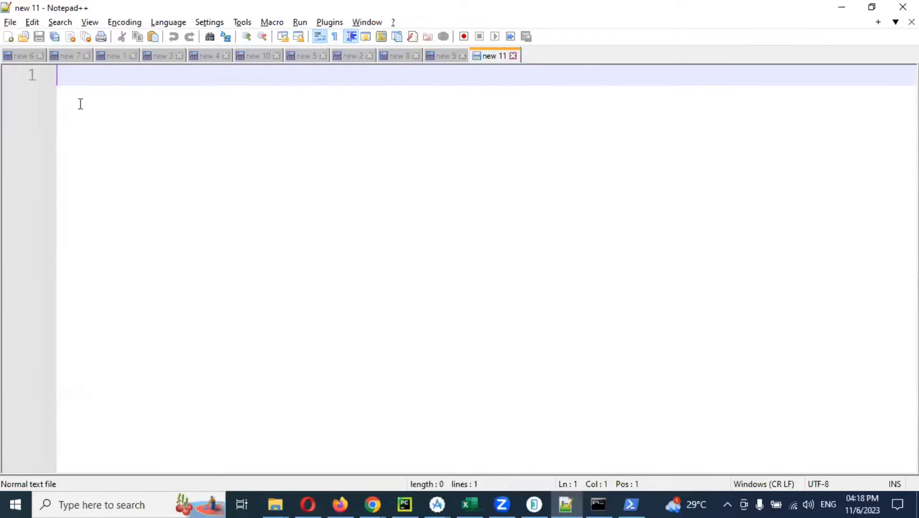
- Write 'Set-ExecutionPolicy RemoteSigned -Scope CurrentUser' on line 1 of the note
type("S")
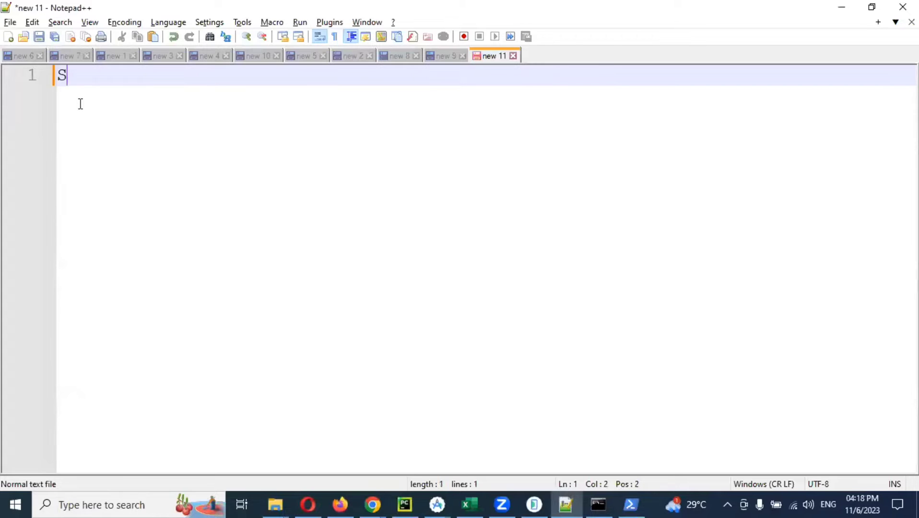
type("et")
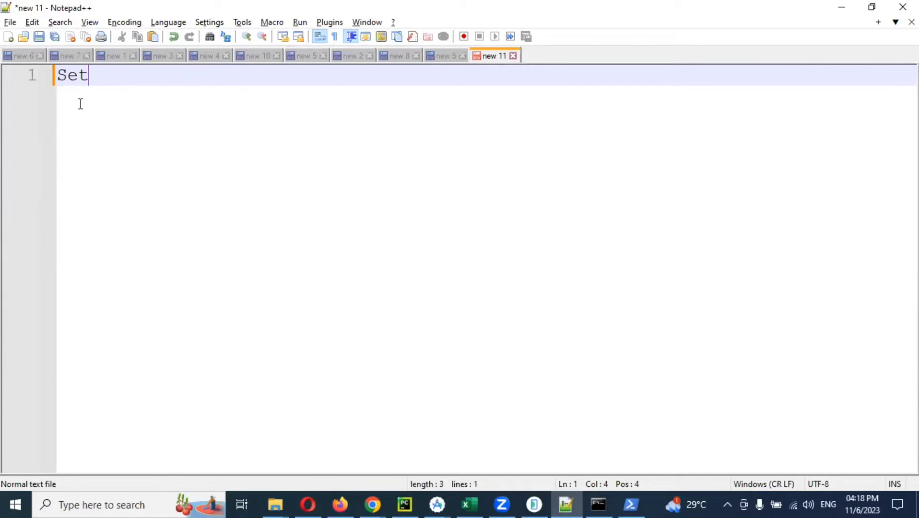
type("-E")
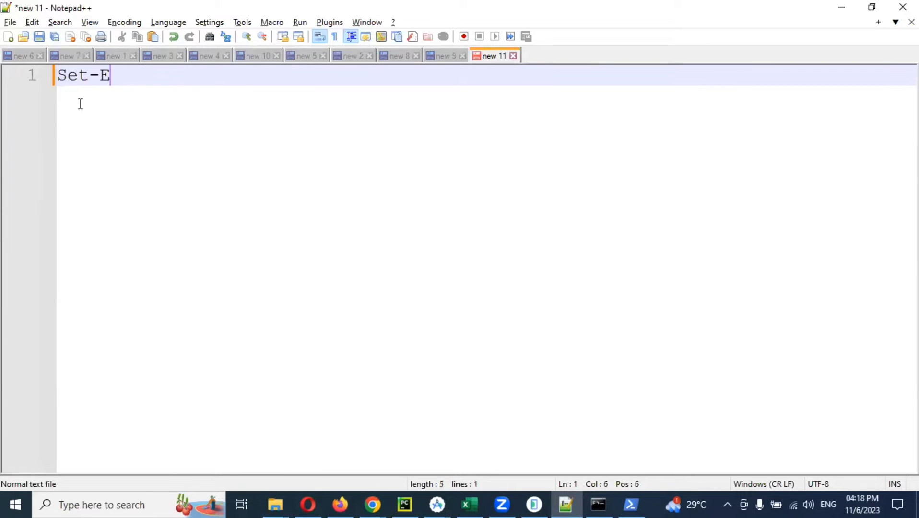
type("xec")
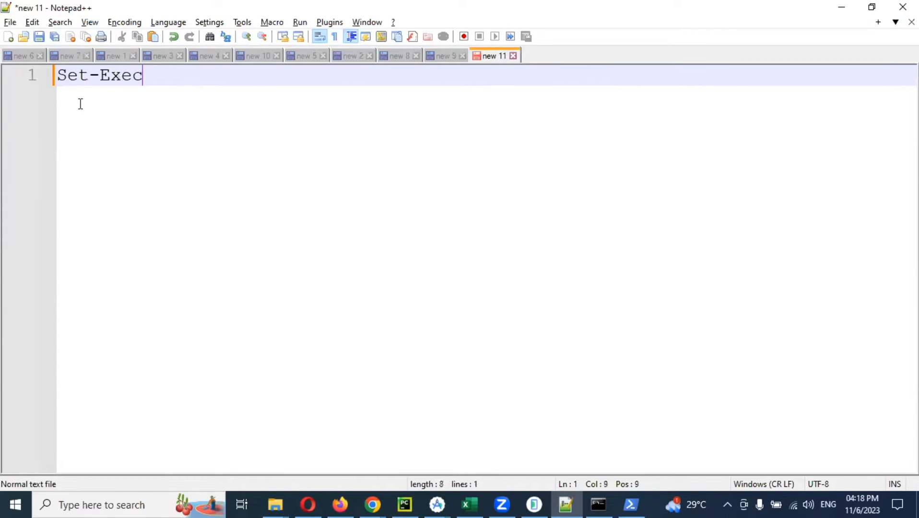
type("ution")
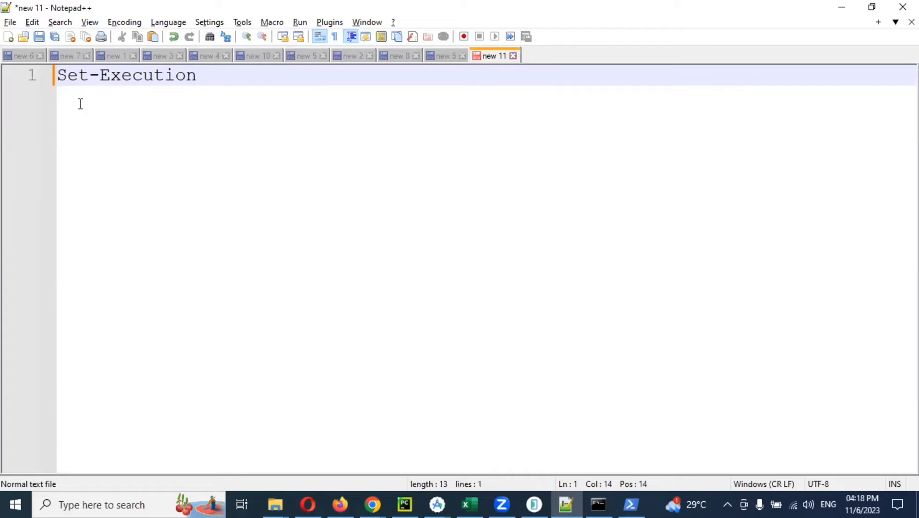
type("Po")
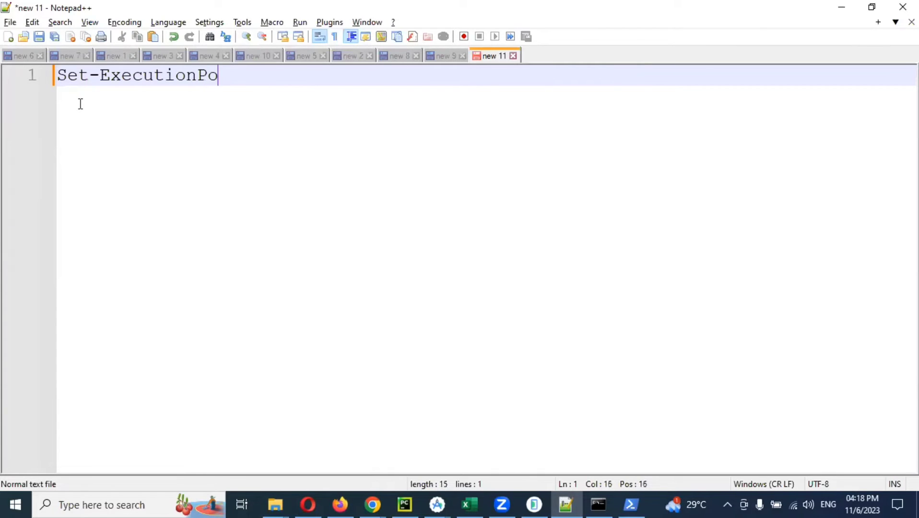
type("licy")
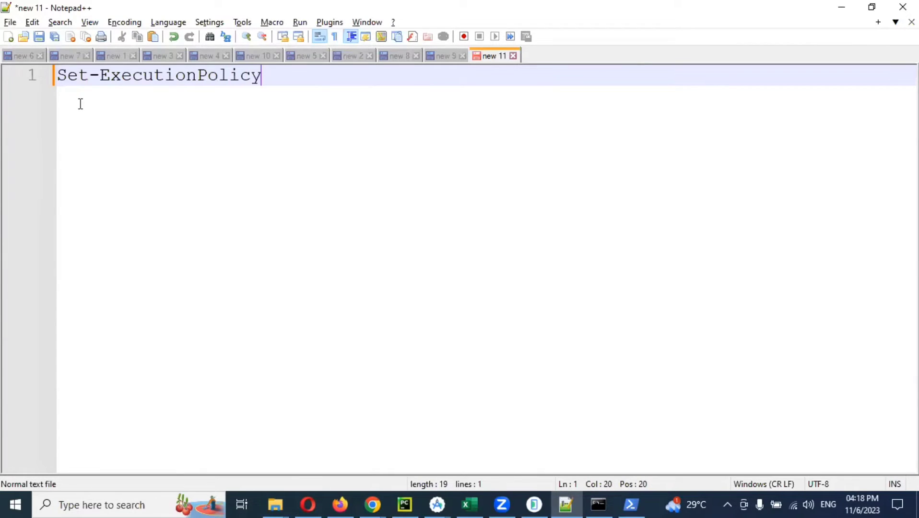
type("R")
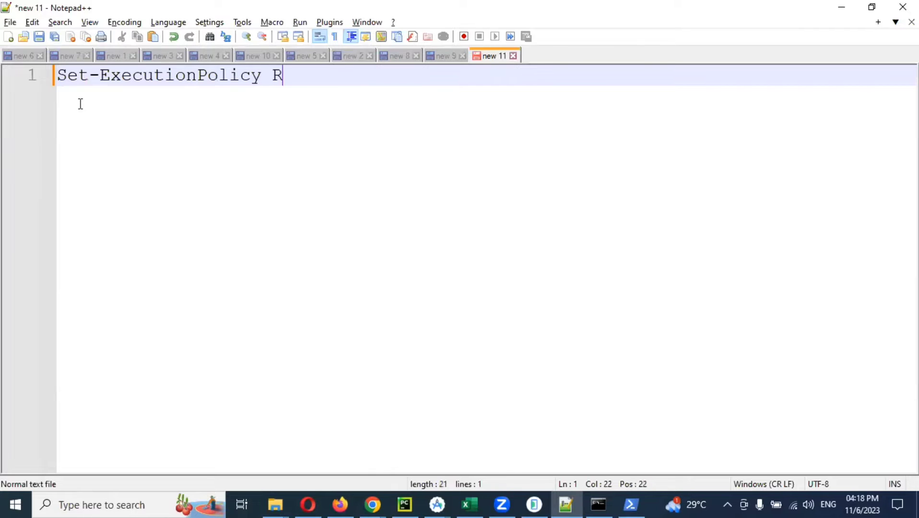
type("emote")
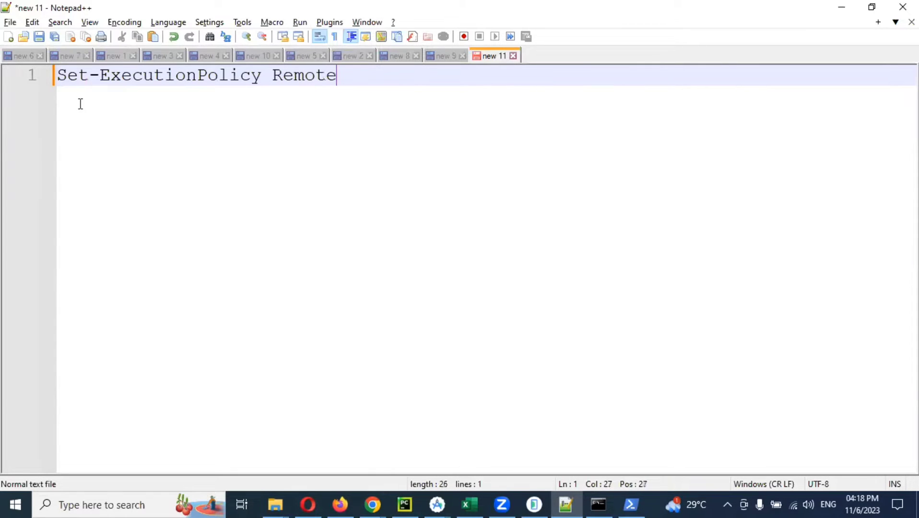
type("S")
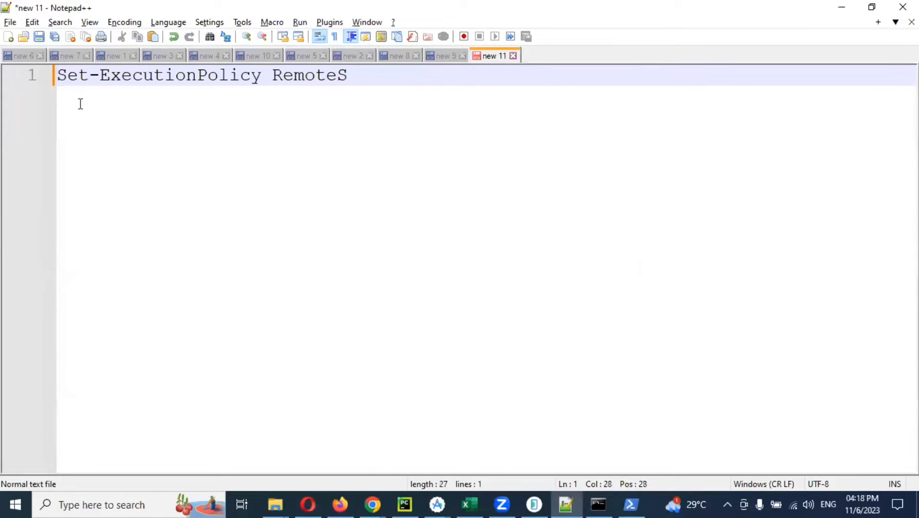
type("i")
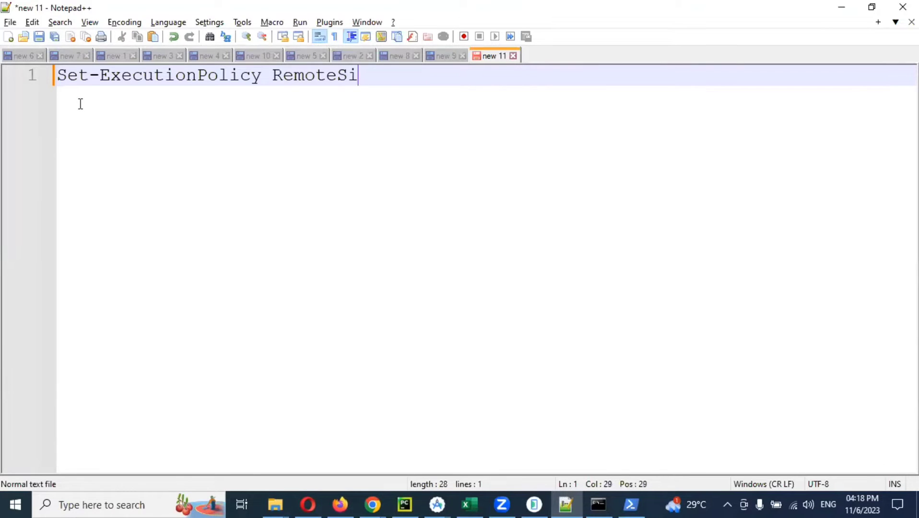
type("gned")
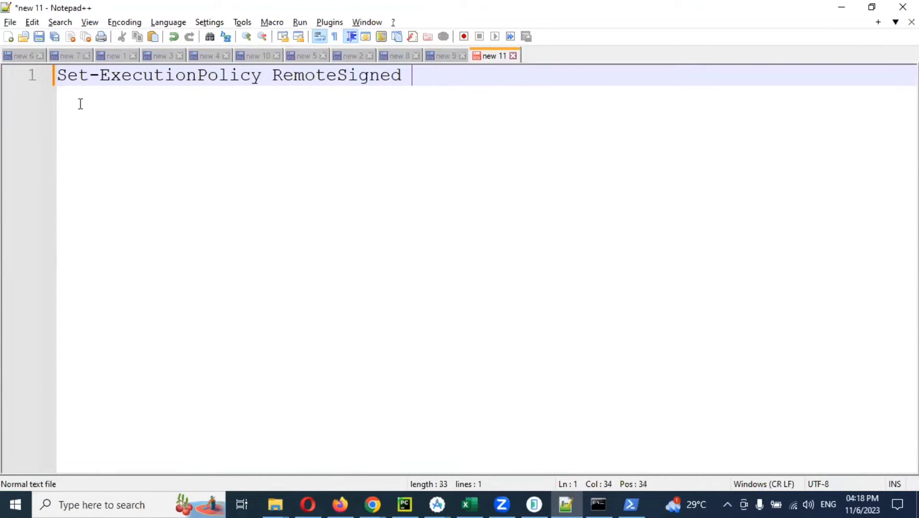
type("-S")
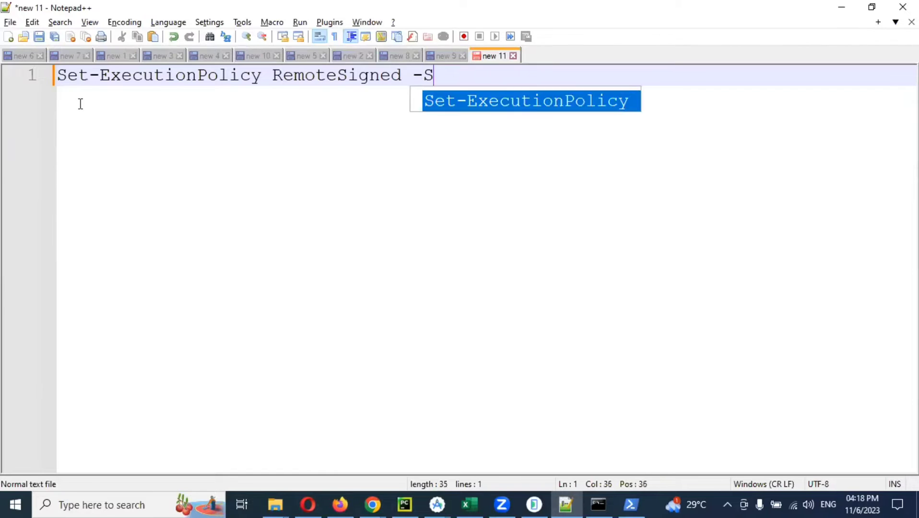
type("cope C")
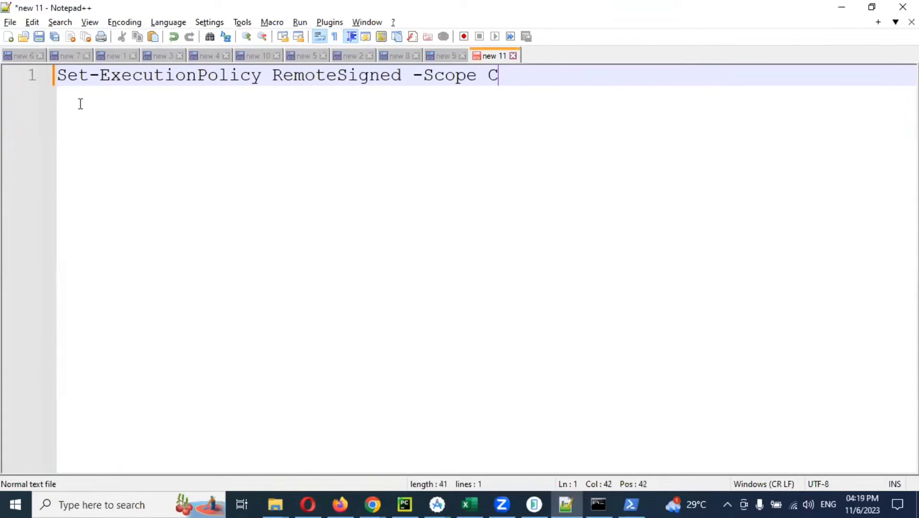
type("urre")
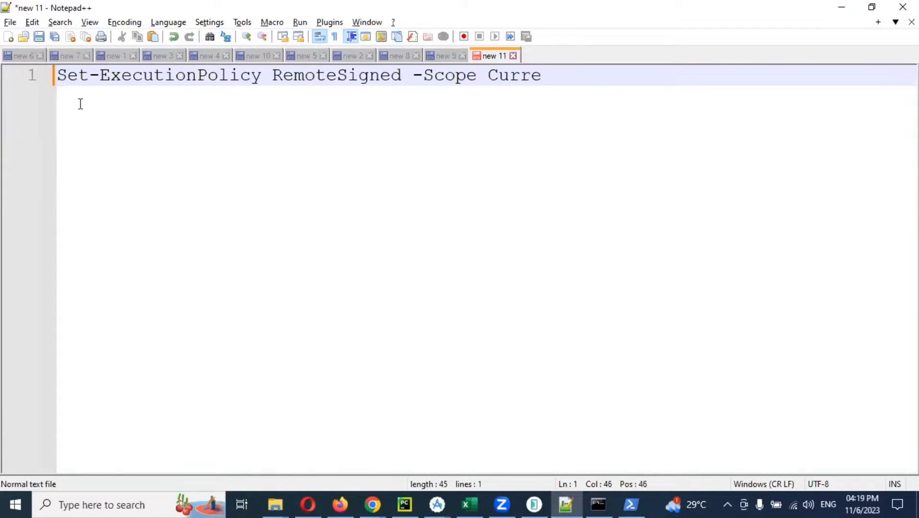
type("ntUser")
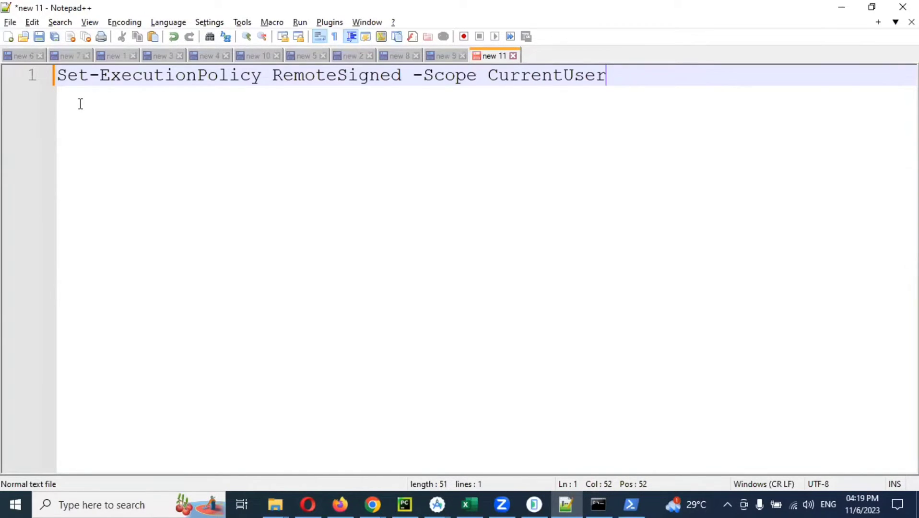
- Write the Scoop installer command 'irm get.scoop.sh | iex' on line 3 below a blank line
key("Enter")
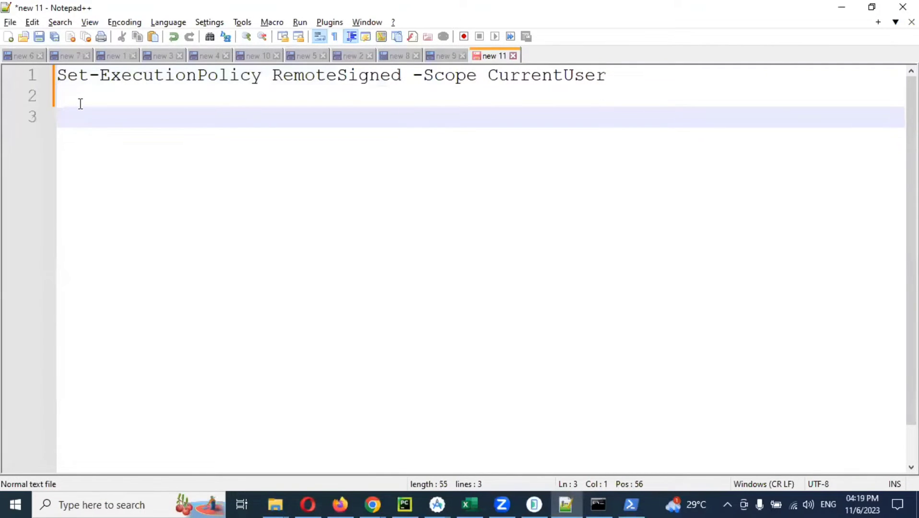
type("irm")
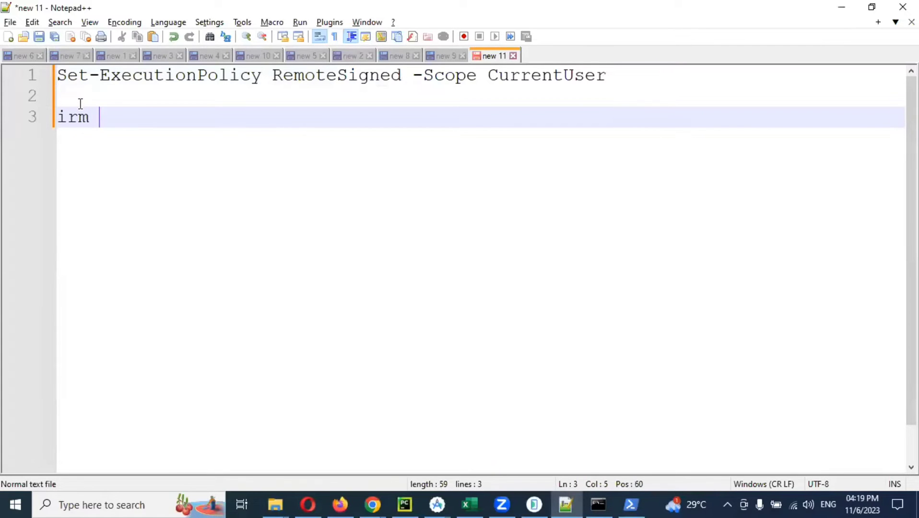
type("get")
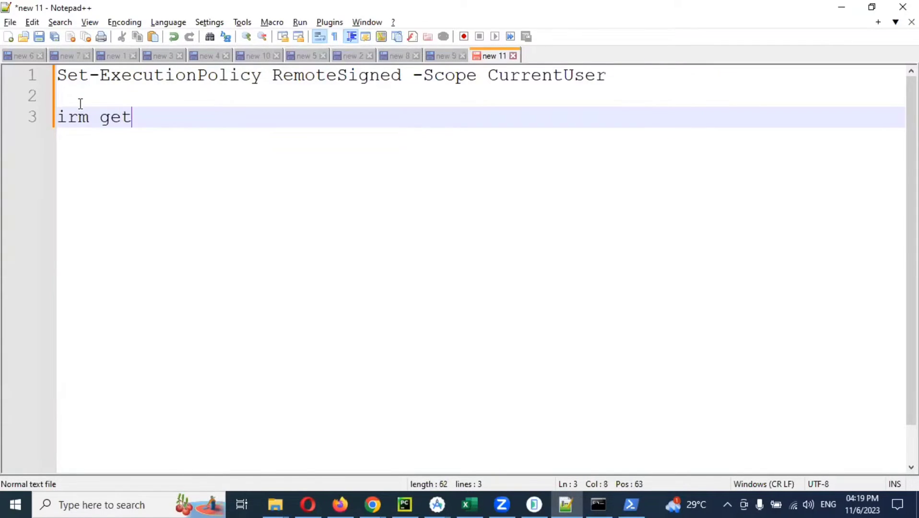
type(".sc")
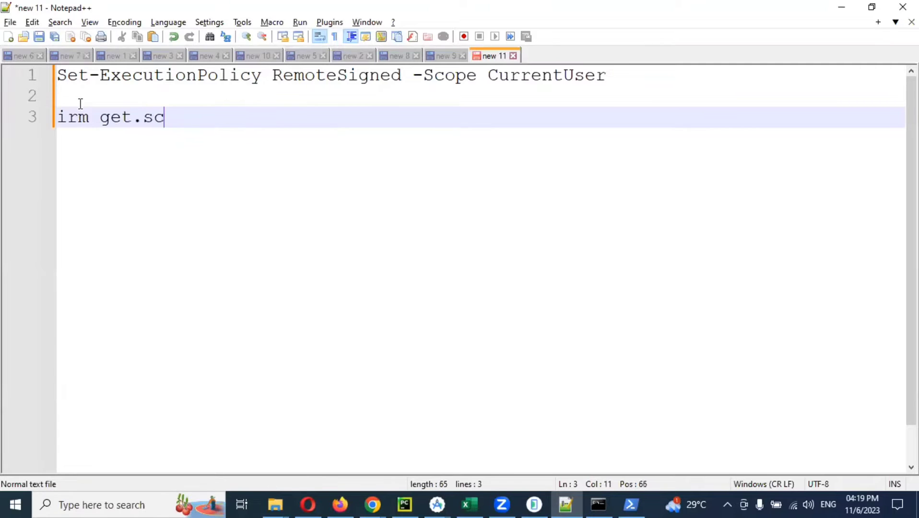
type("oop")
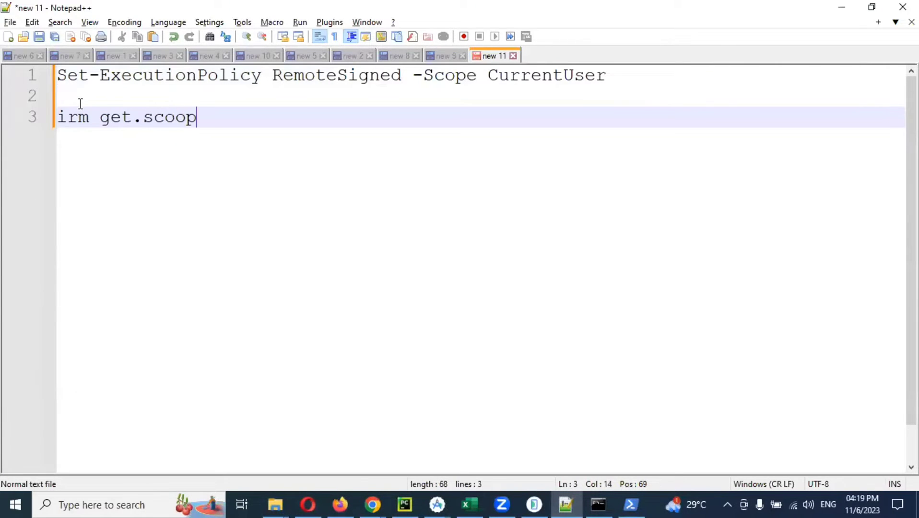
type(".sh |")
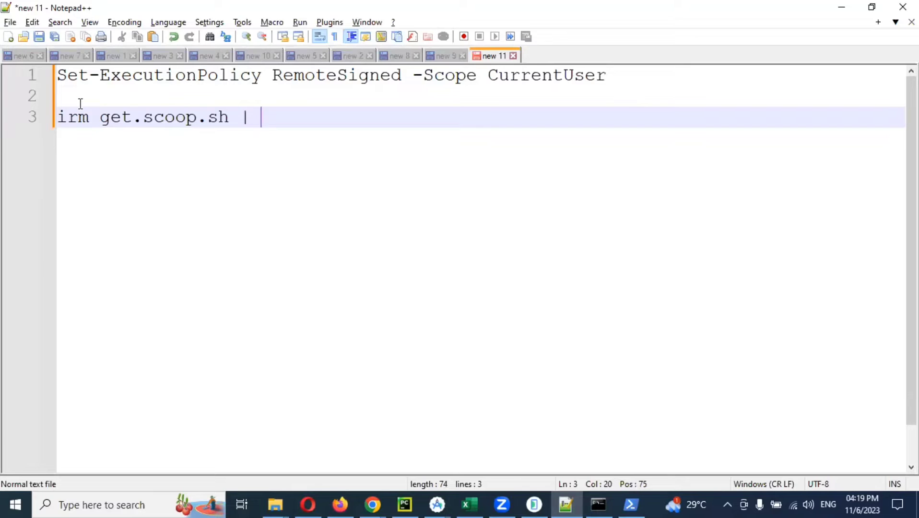
type("iex")
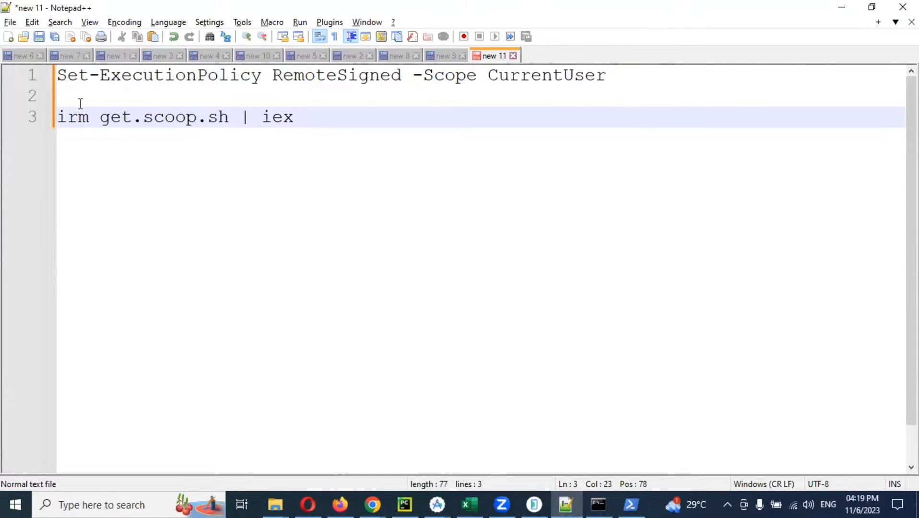
- Write 'scoop install allure' on line 5 after a blank line
key("Enter")
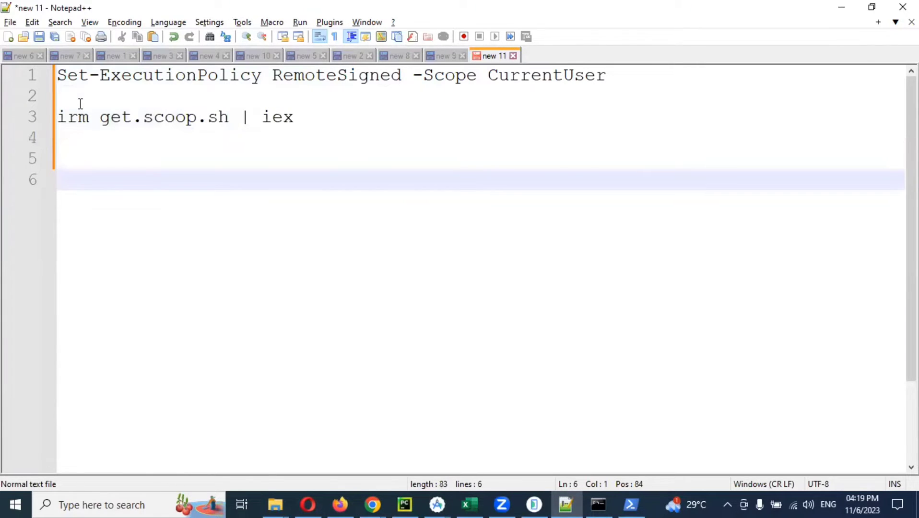
type("scoop")
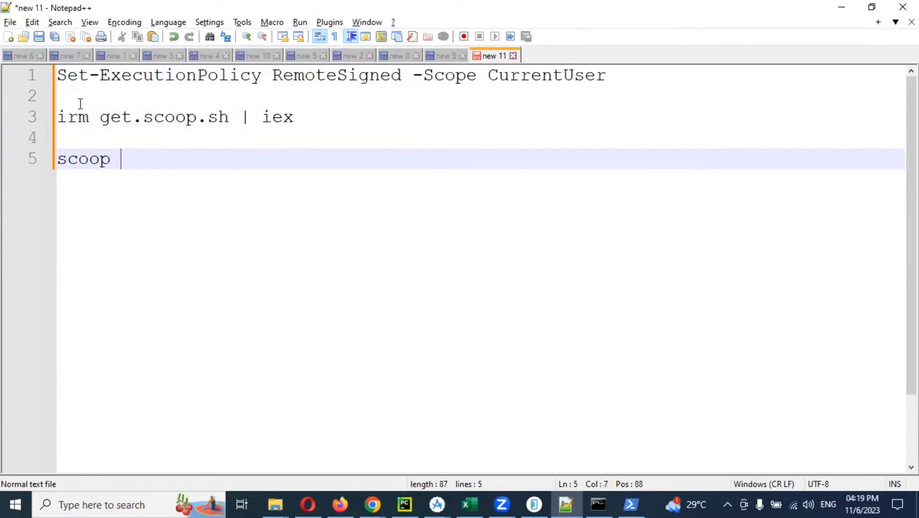
type("install")
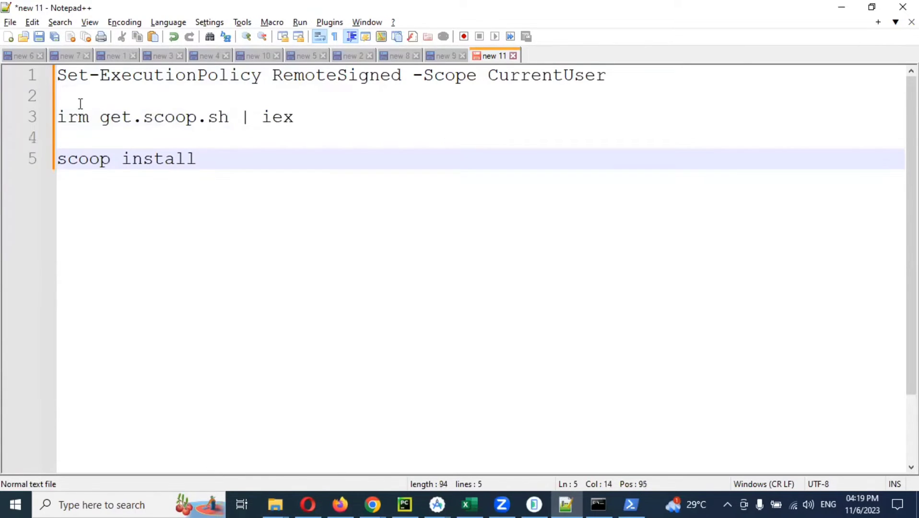
type("allure")
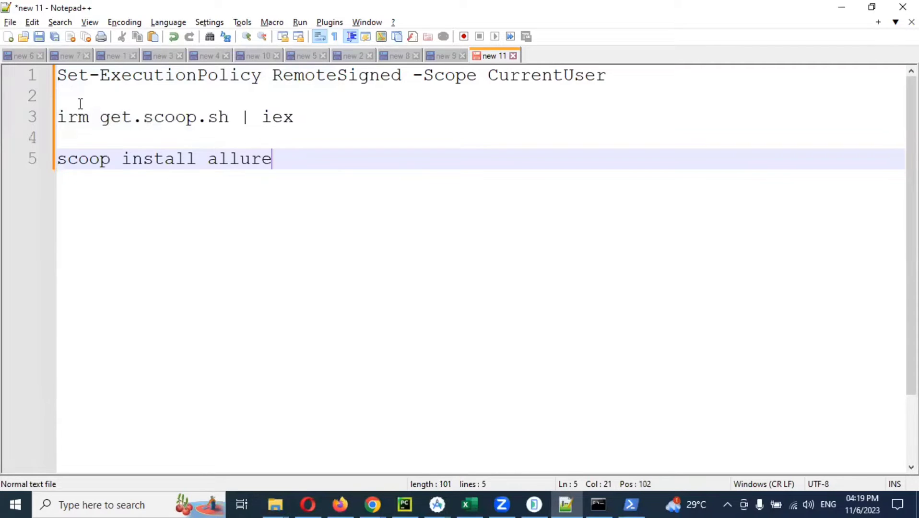
- Write the version-check command '\bin\checkver.ps1 allure -u' on line 7
key("Enter")
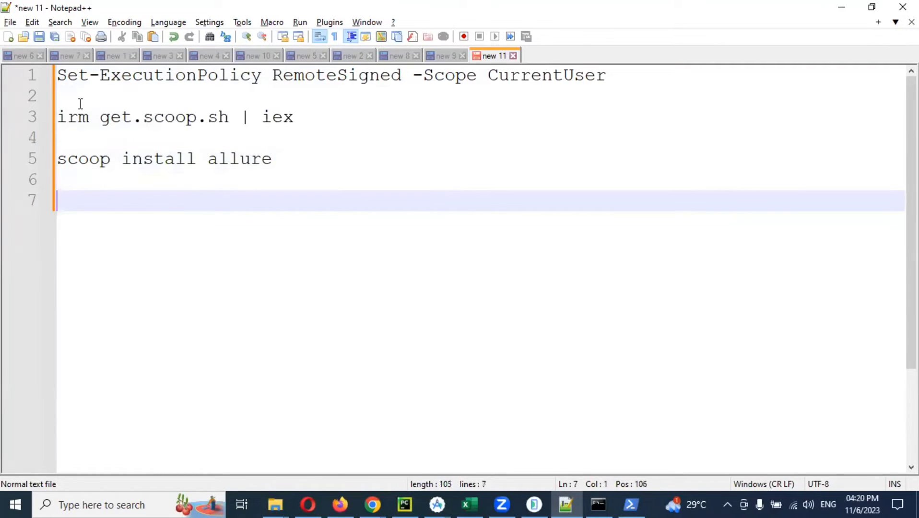
type("\\")
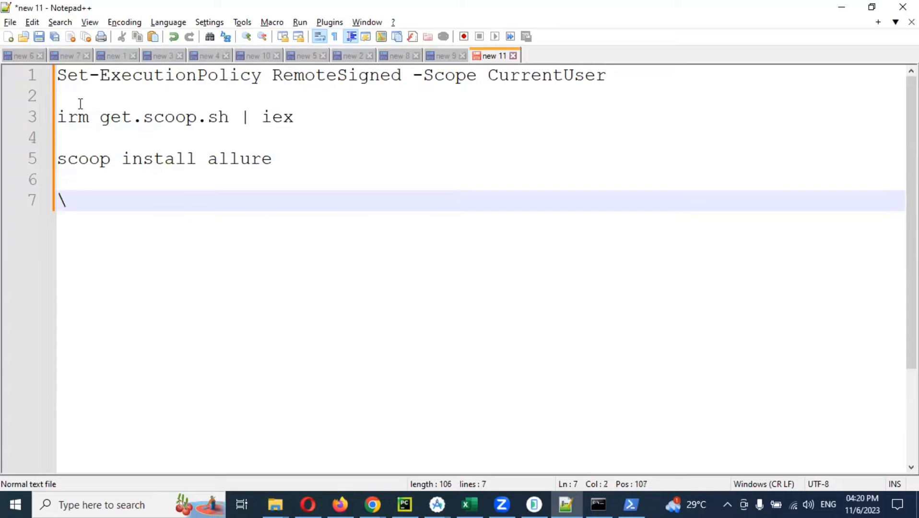
type("bin")
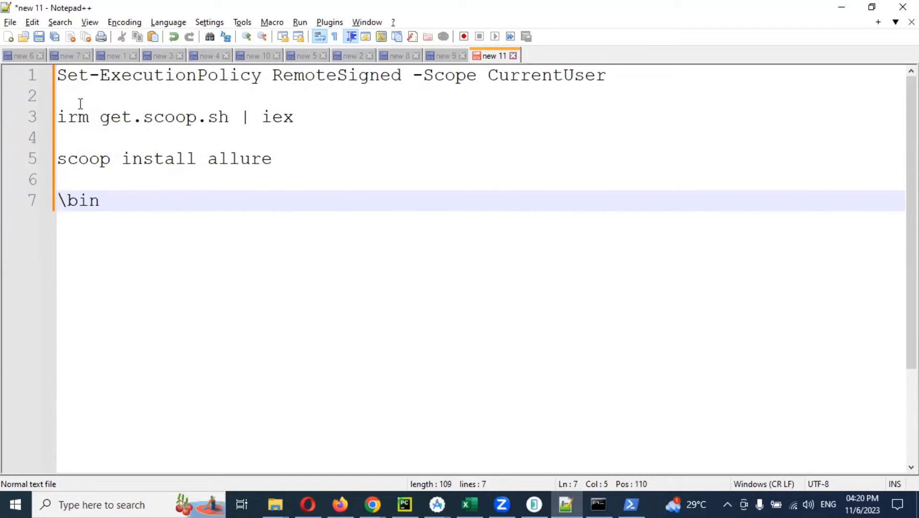
type("\\")
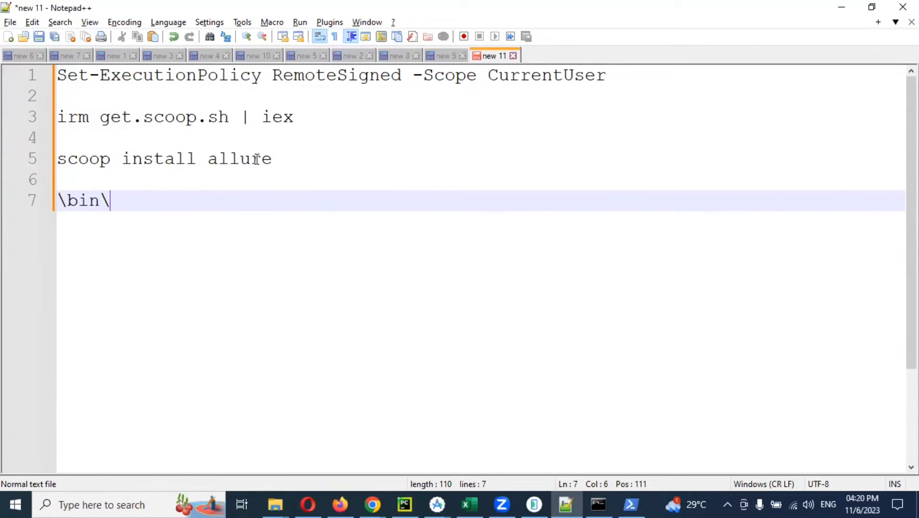
mouse_move(208, 221)
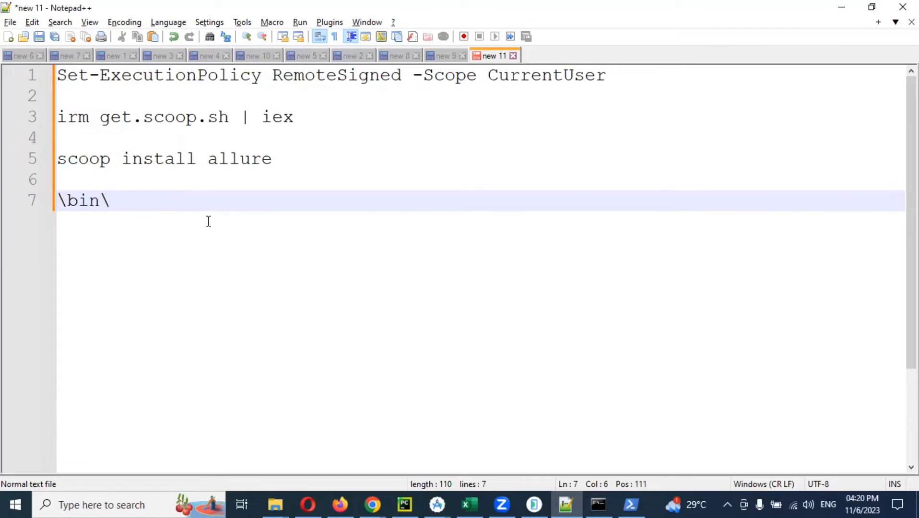
type("chec")
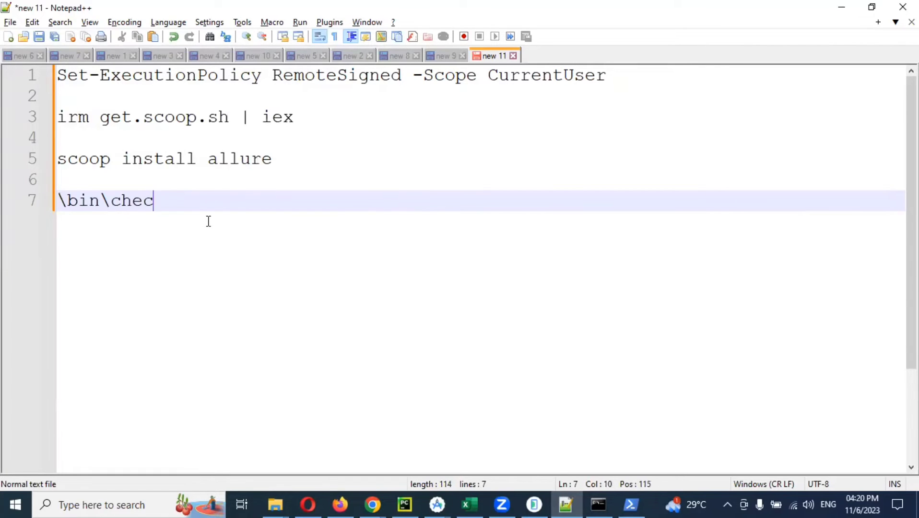
type("k")
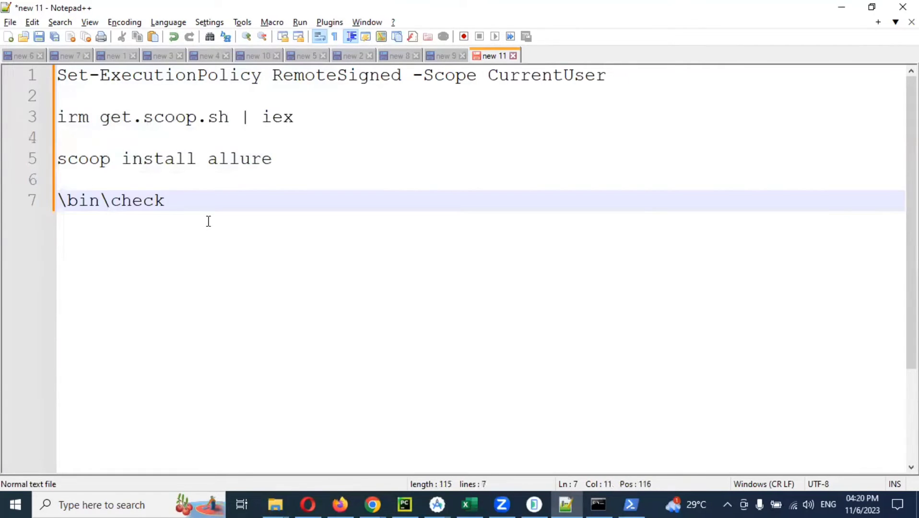
type("ver")
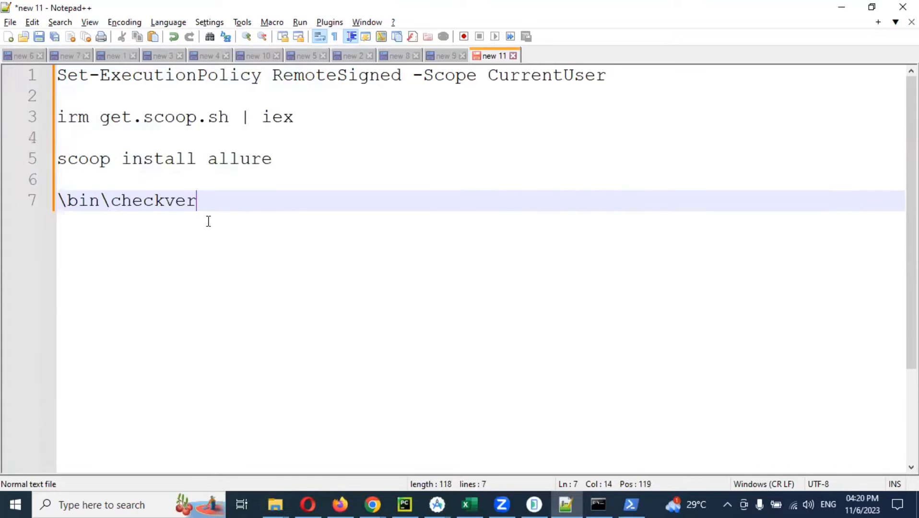
type(".ps1")
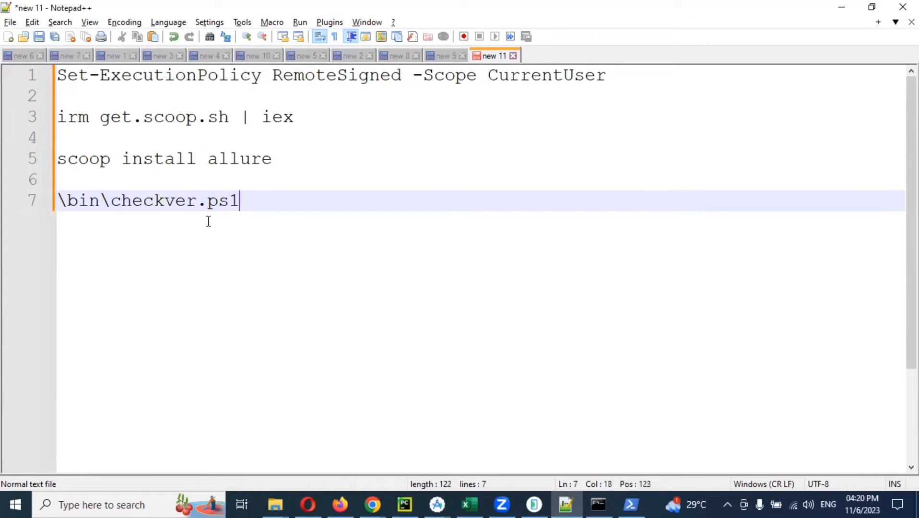
type("allure -")
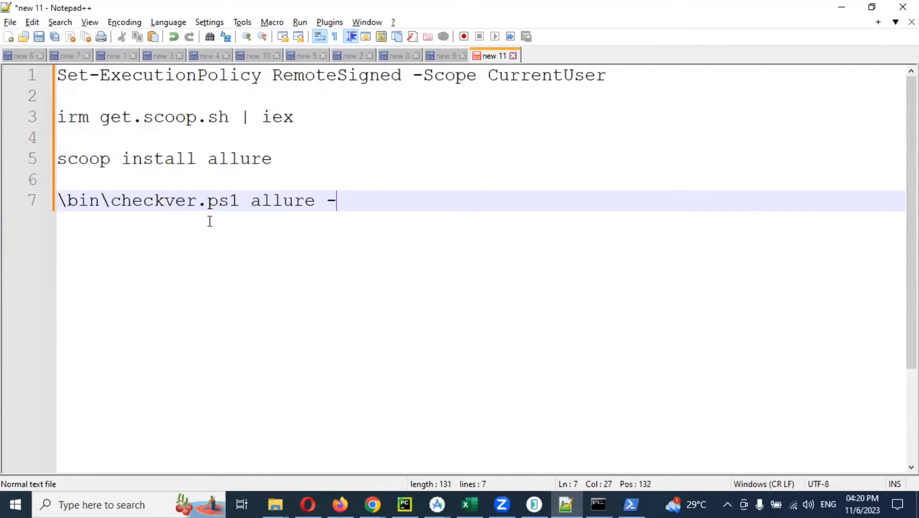
type("u")
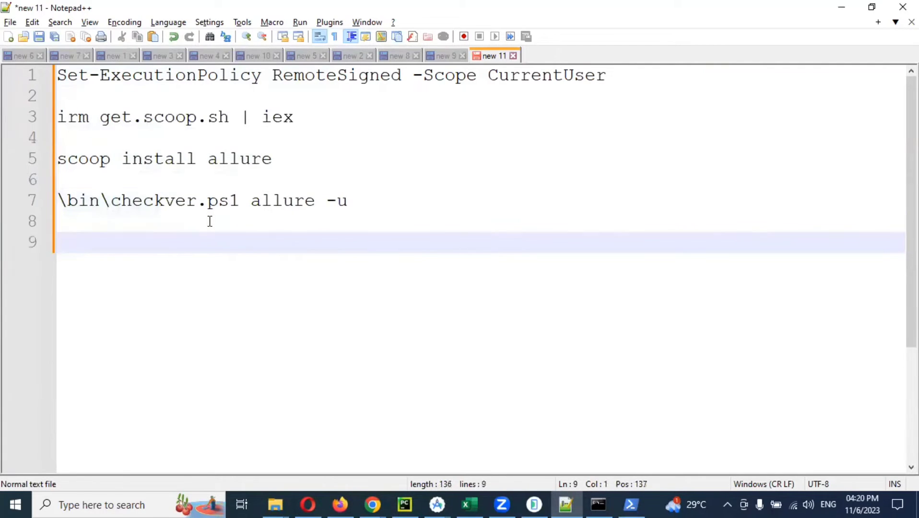
- Write 'scoop update allure' on line 9 after a blank line
type("scoop update")
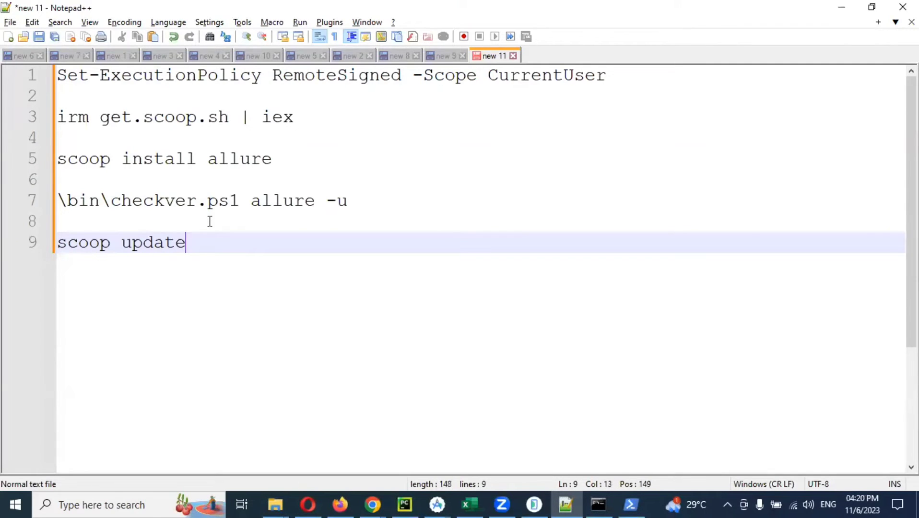
type("allure")
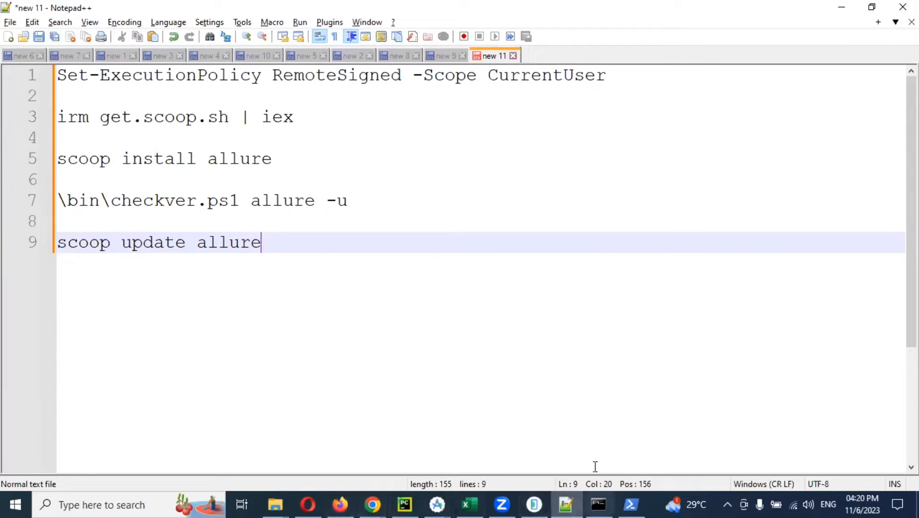
- Run pytest -v -s -k on test_appiumintegration.py with --alluredir=./allureReport/ in the terminal
left_click(403, 504)
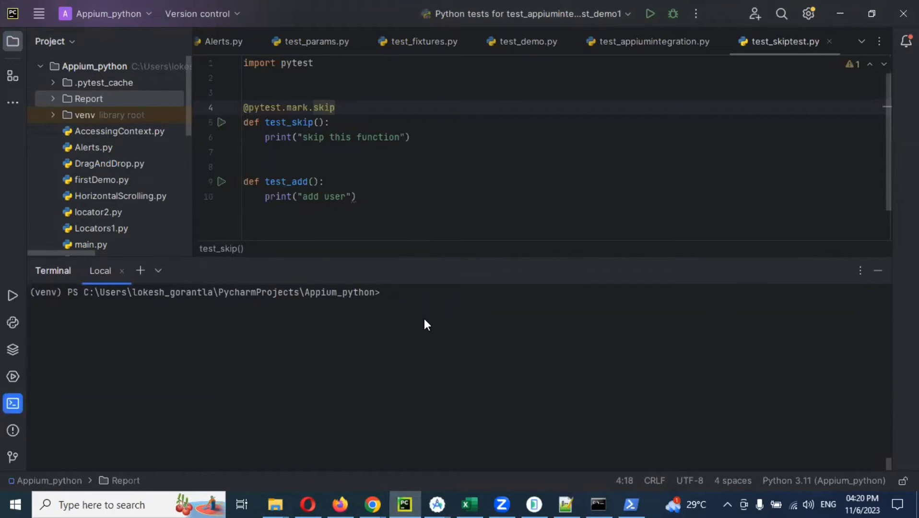
type("pytest -v -s -k test_appiumintegration.py --html=Report/report.html")
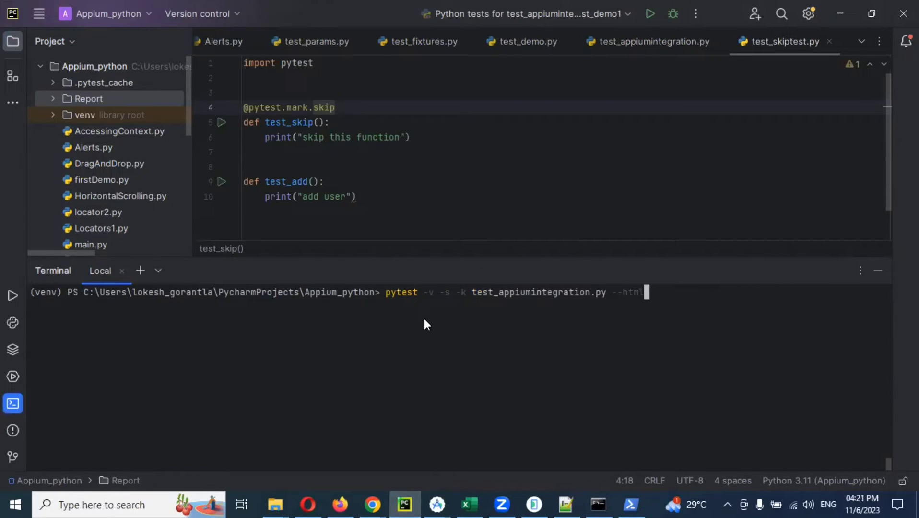
key("Backspace")
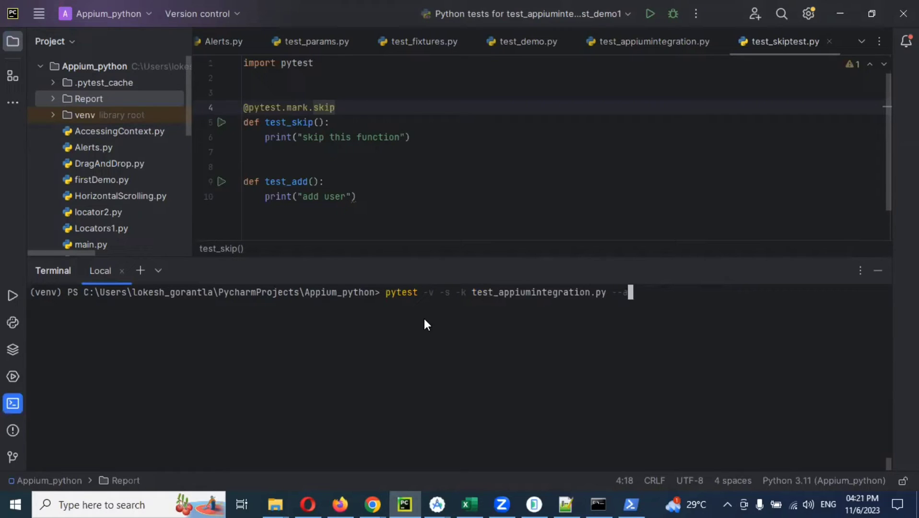
type("allure")
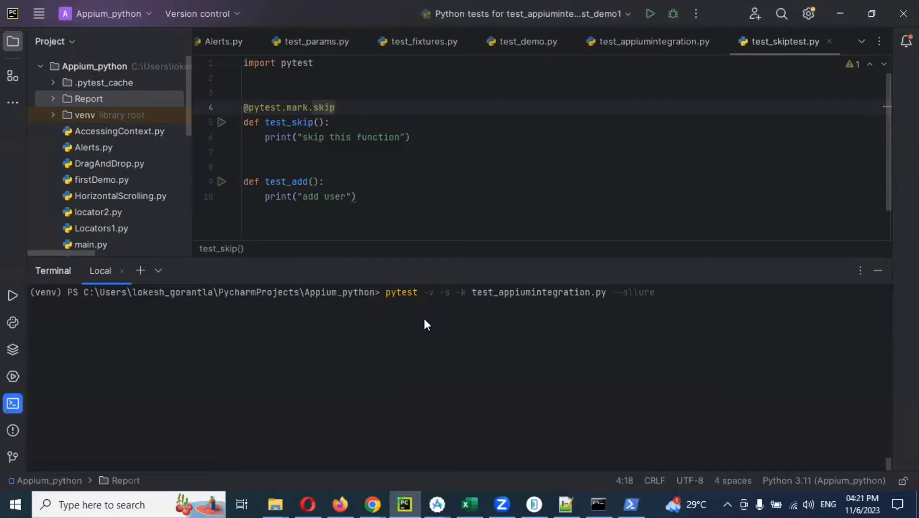
type("dir=")
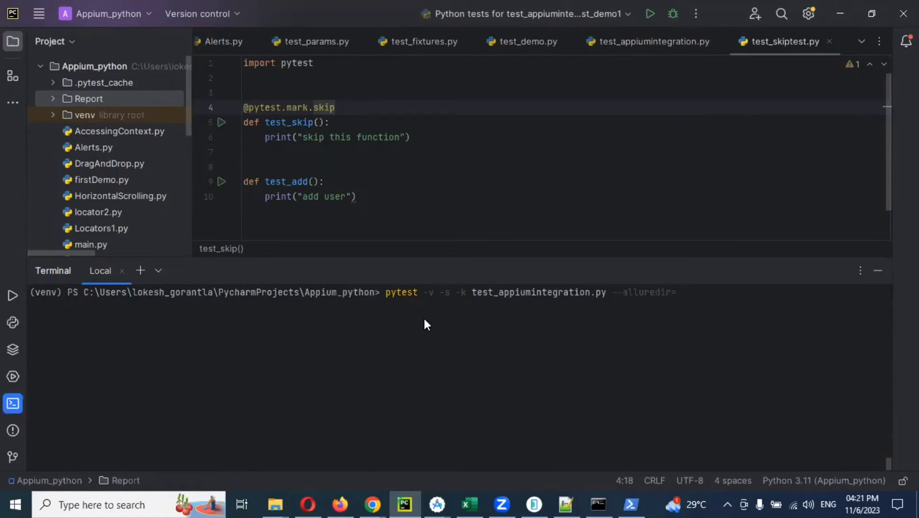
type("\"")
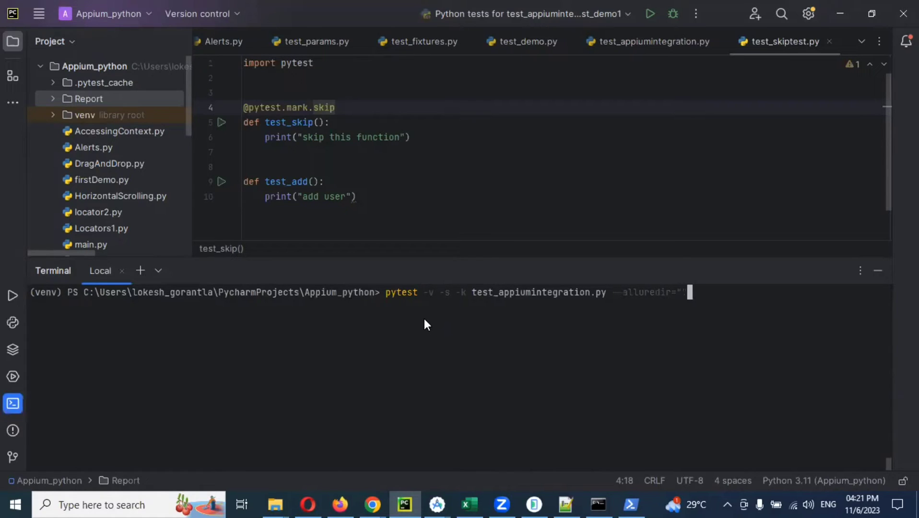
type("./")
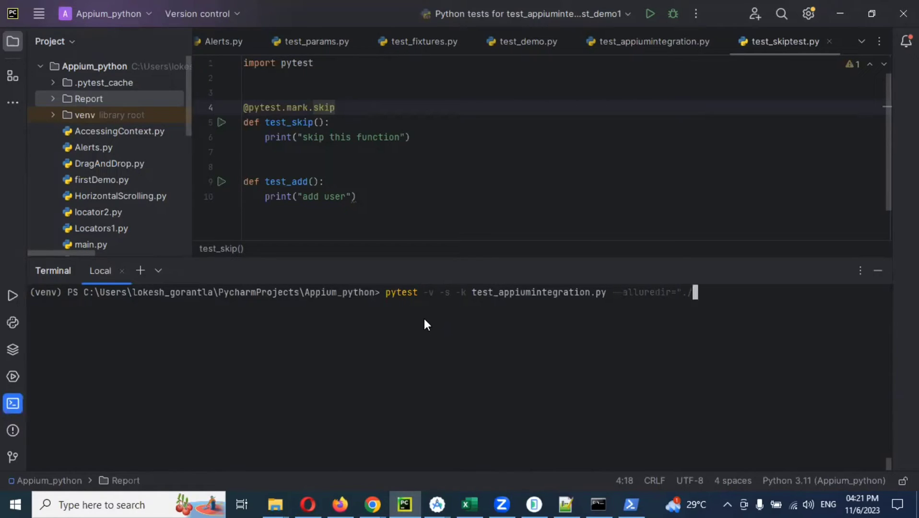
type("allureReport/")
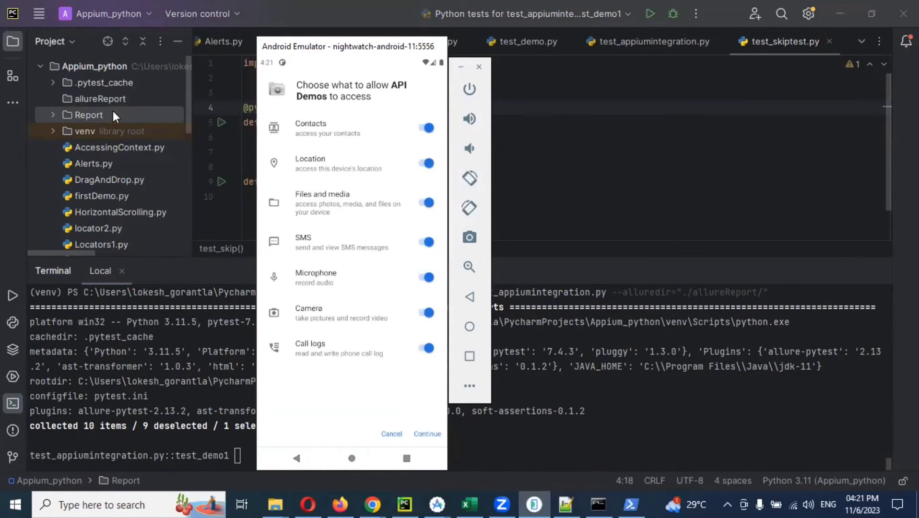
- Confirm '1 passed' and expand allureReport to show the two generated result JSON files
left_click(427, 433)
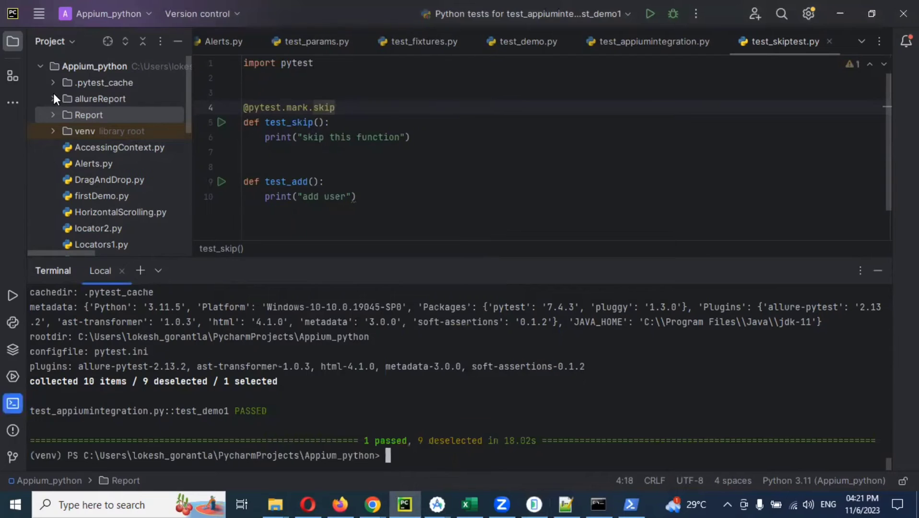
left_click(52, 98)
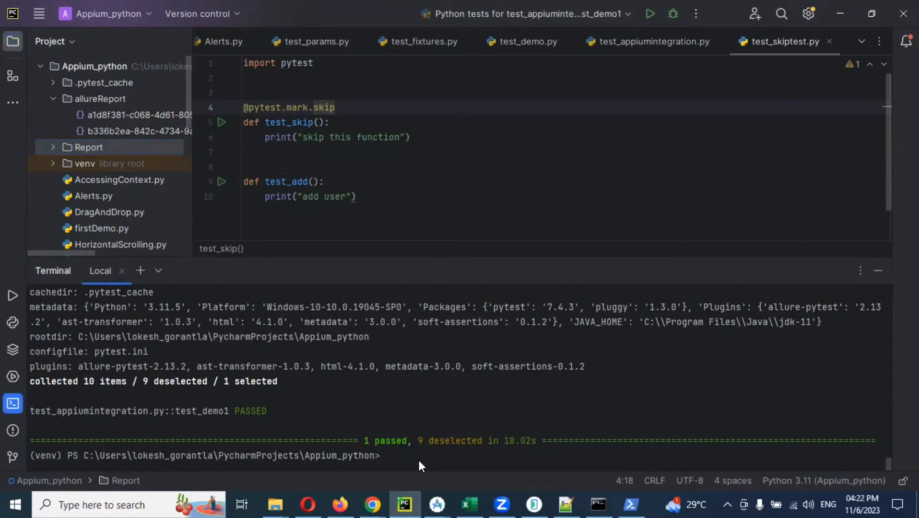
- Run 'allure serve allureReport' in the terminal to generate and serve the report
type("a")
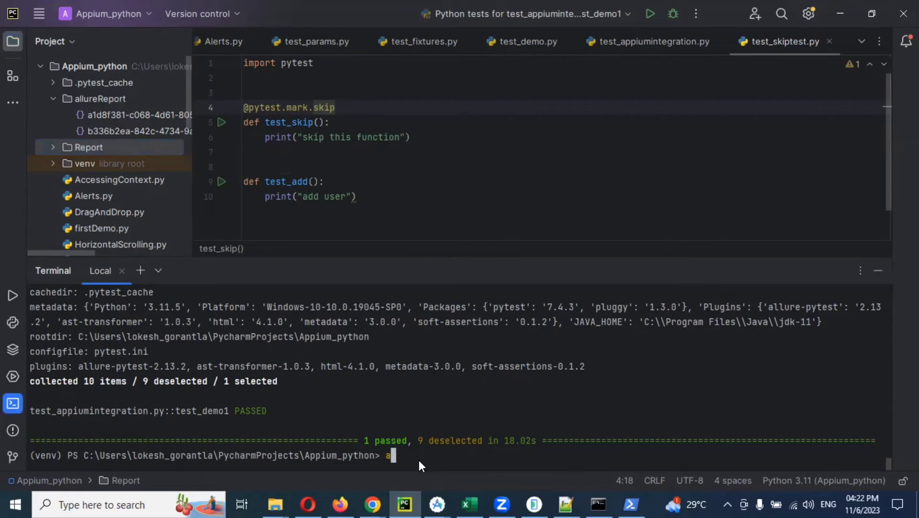
type("llure")
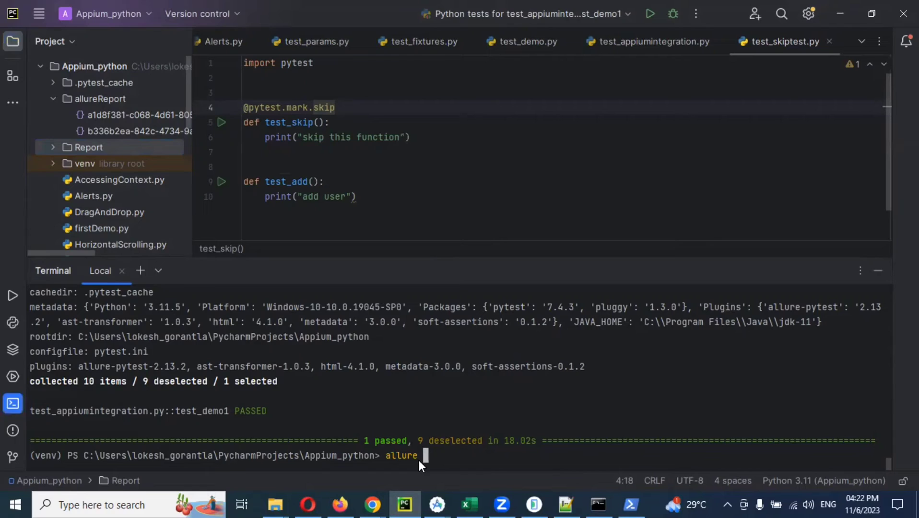
type("serve")
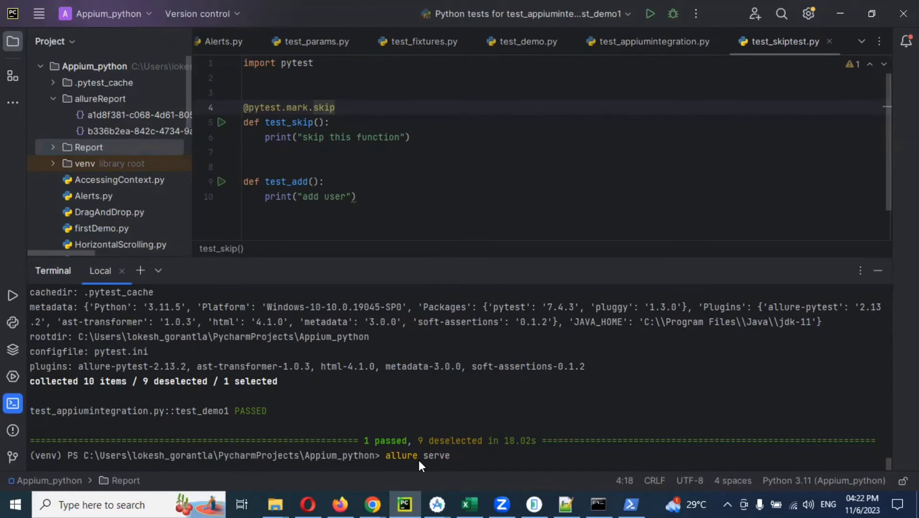
type("a")
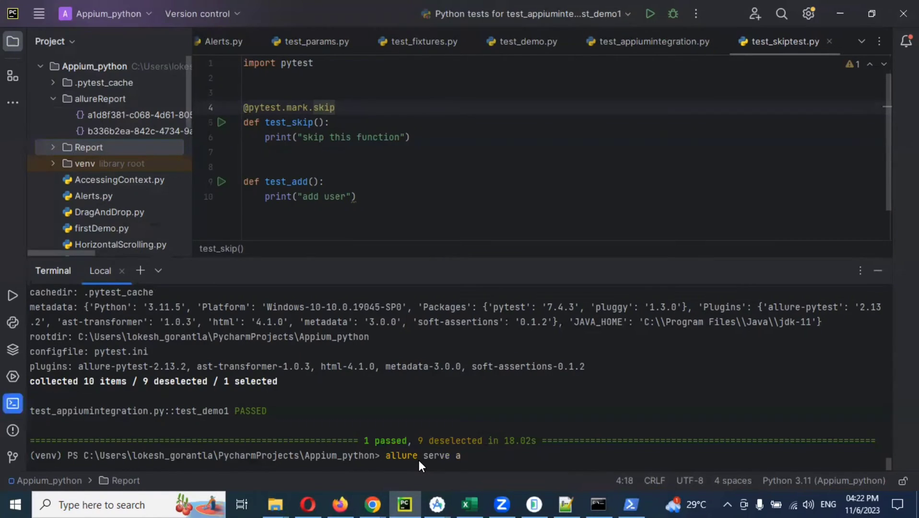
type("llure")
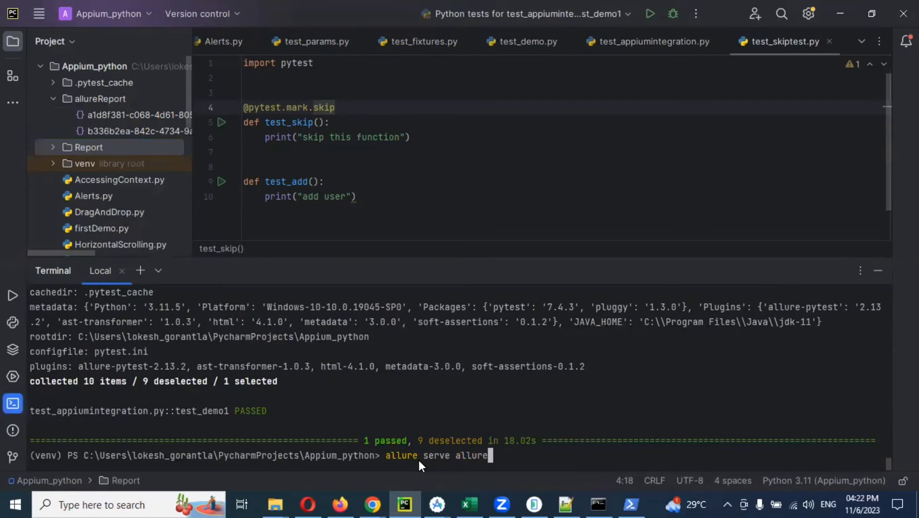
type("Report")
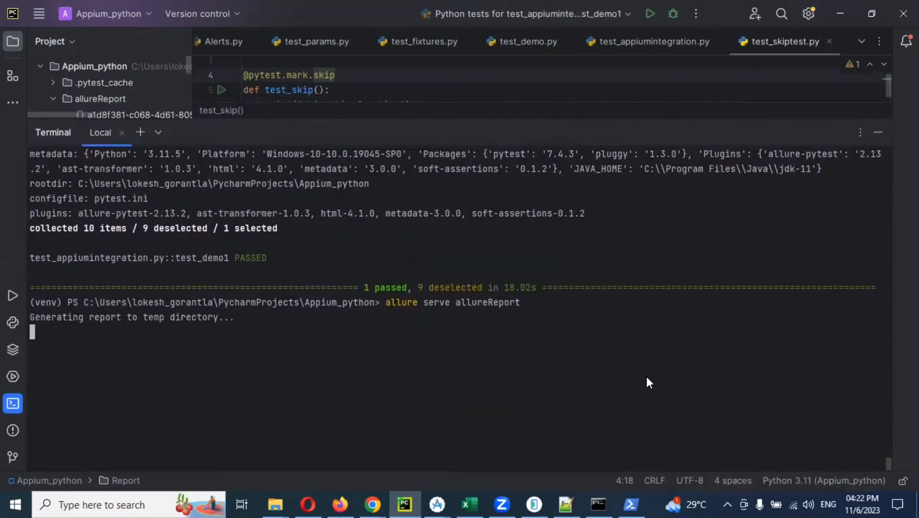
mouse_move(103, 365)
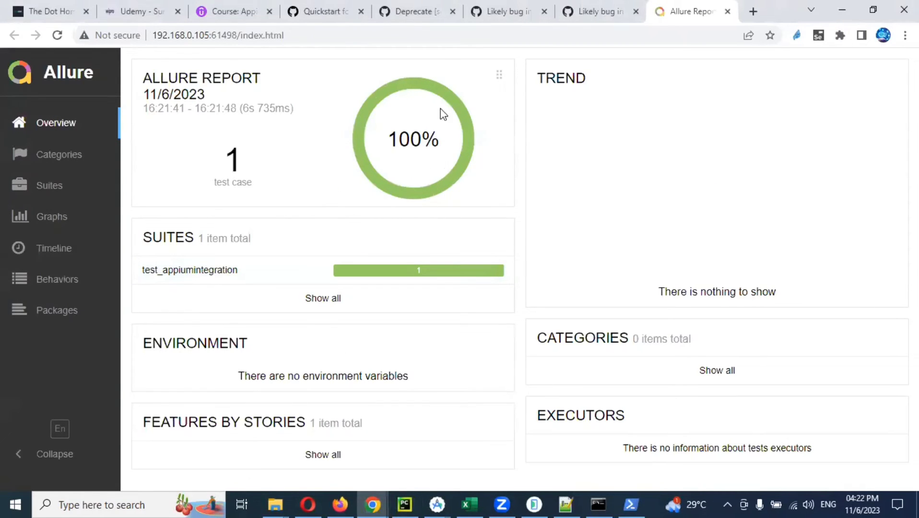
mouse_move(502, 505)
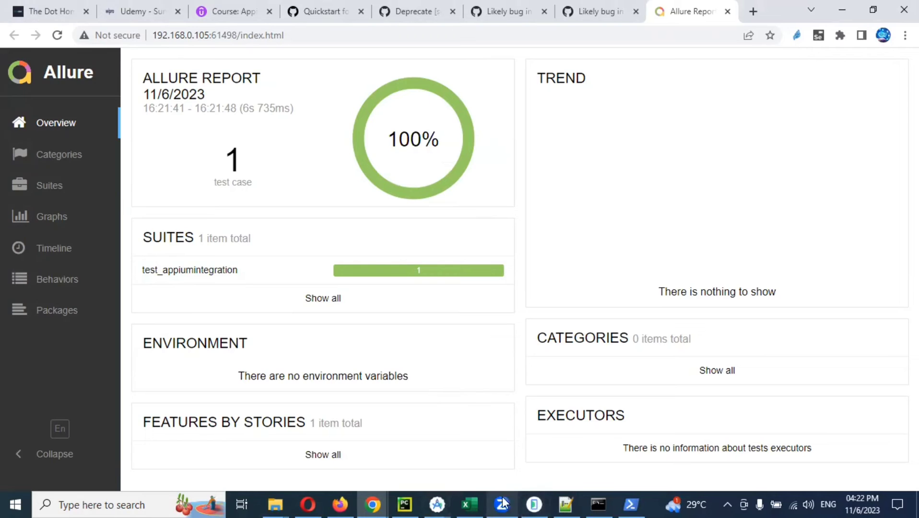
- Check the PyCharm terminal confirming the Allure report server started and its URL
left_click(403, 505)
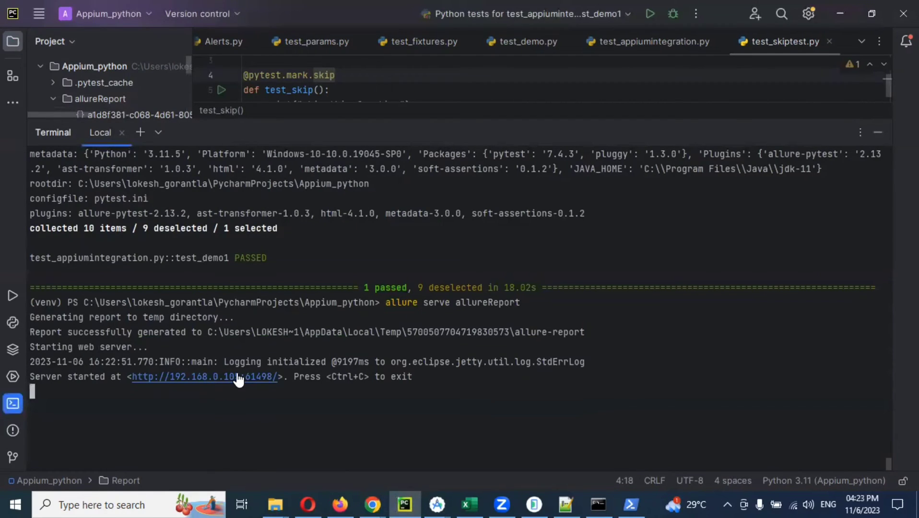
mouse_move(263, 350)
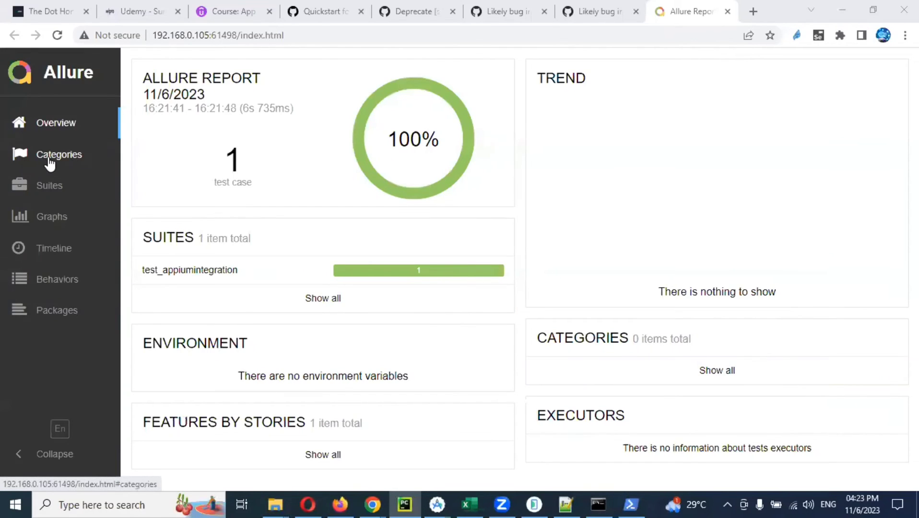
- Browse Categories, Suites and Behaviors, then view the test_demo1 result details
left_click(59, 155)
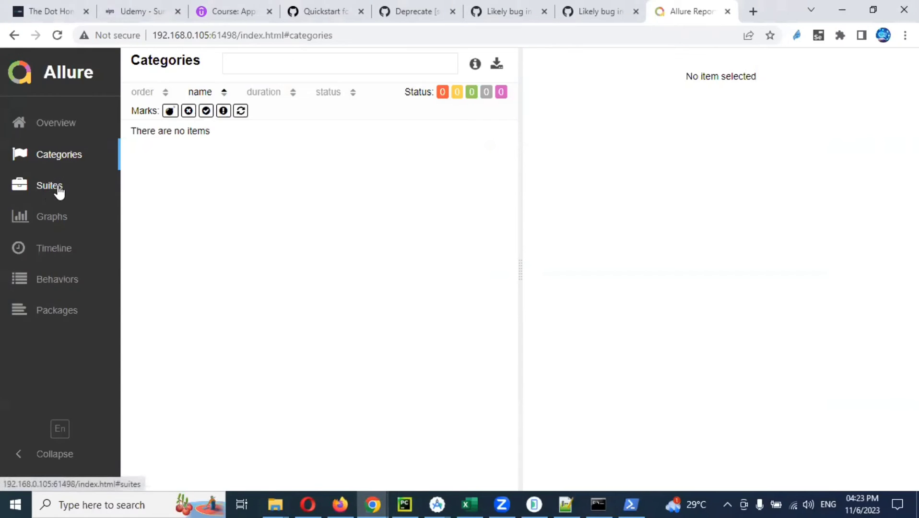
left_click(52, 216)
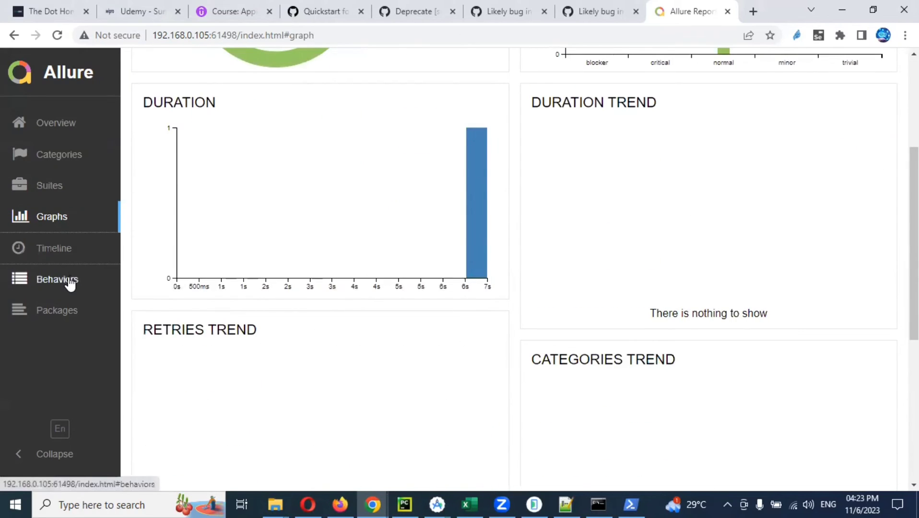
left_click(56, 280)
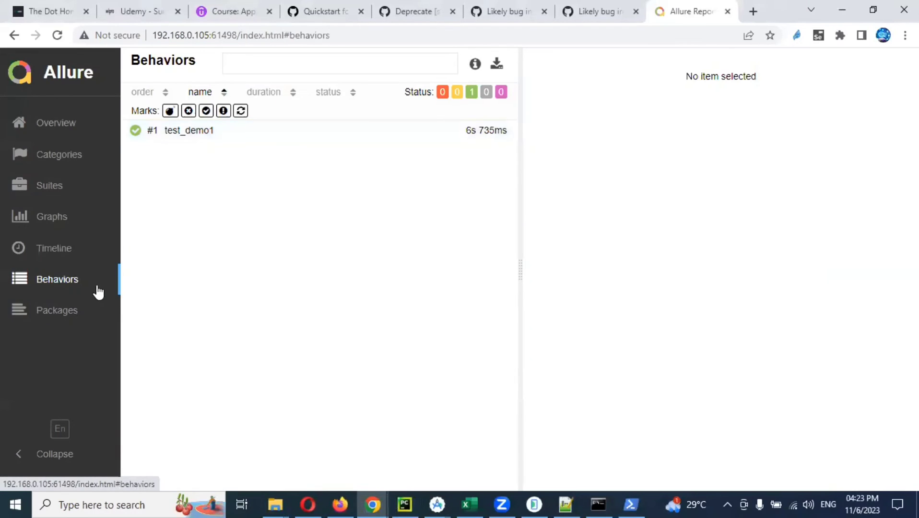
left_click(189, 131)
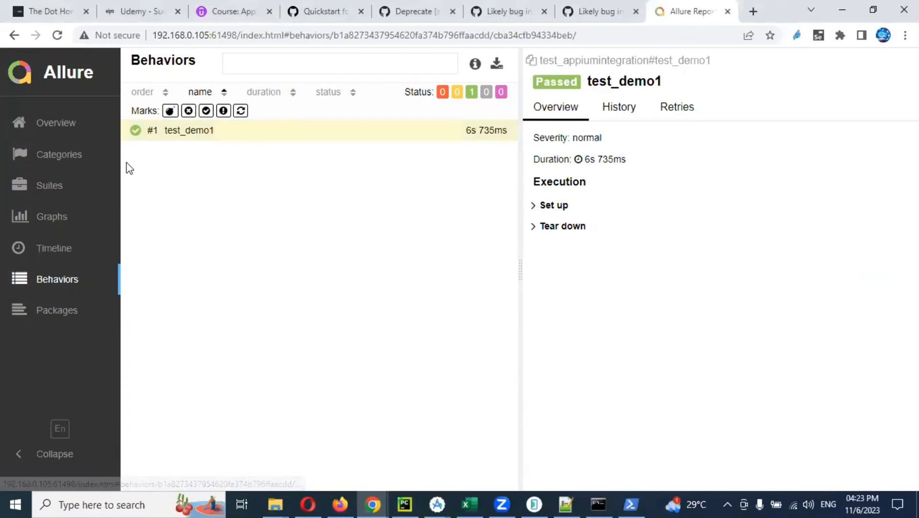
mouse_move(583, 205)
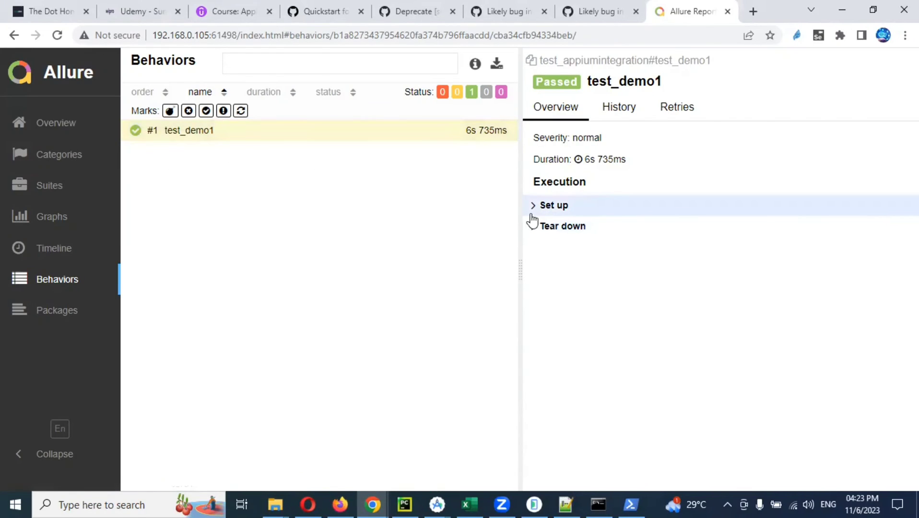
- Expand test_demo1's setup steps, check Retries, return to its overview, and move to Packages
left_click(551, 206)
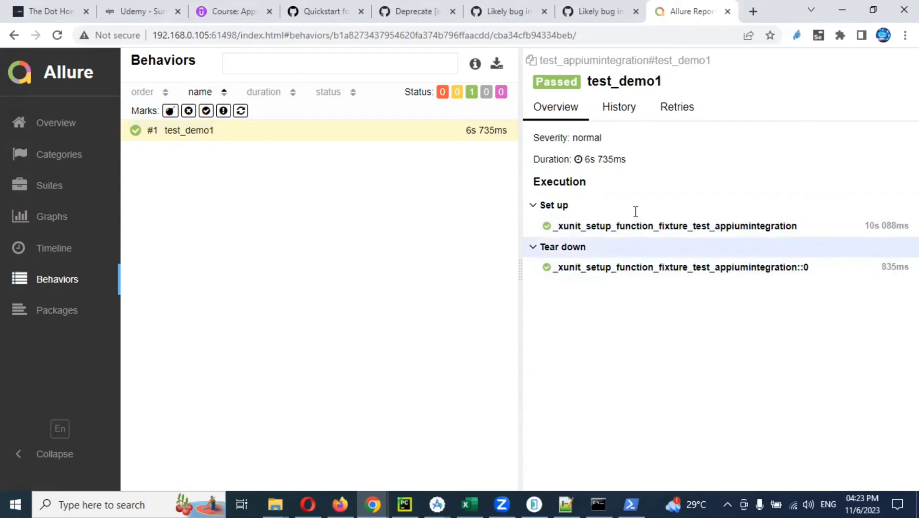
left_click(676, 107)
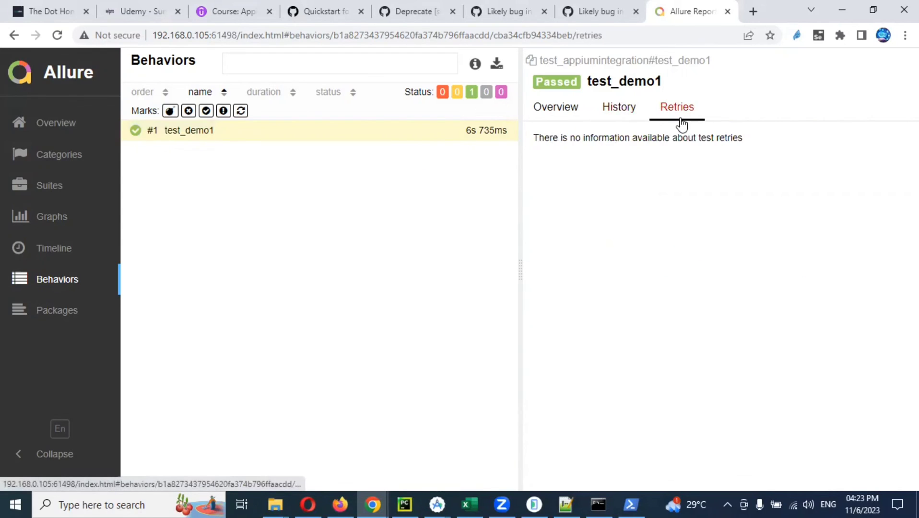
left_click(555, 106)
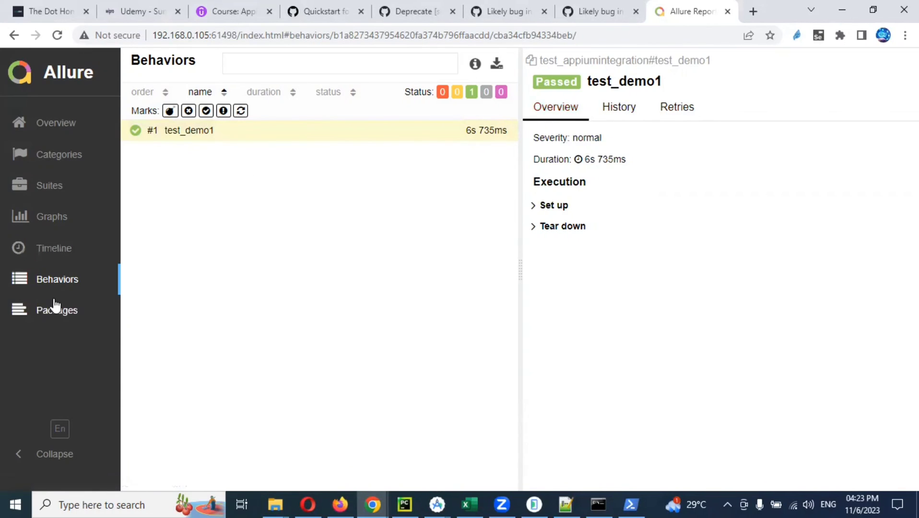
left_click(57, 310)
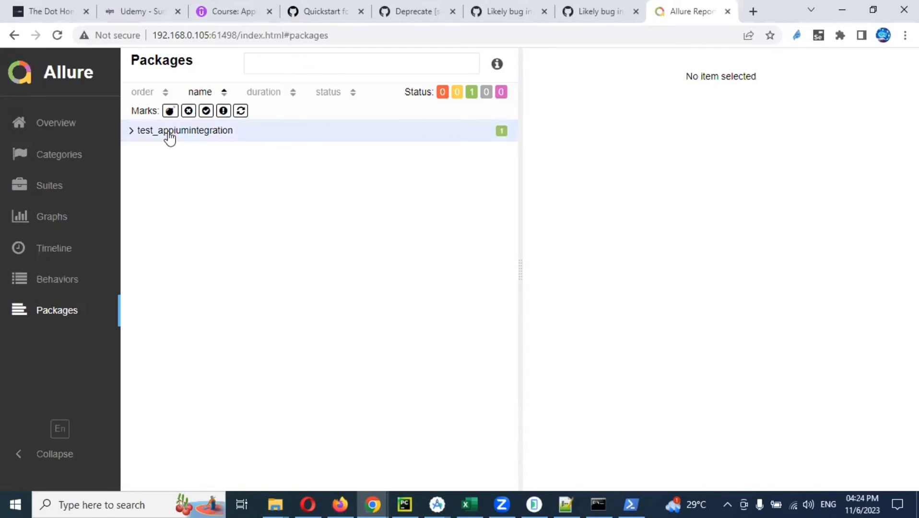
- Expand the test_appiumintegration package to reveal the passed test_demo1 result
left_click(184, 130)
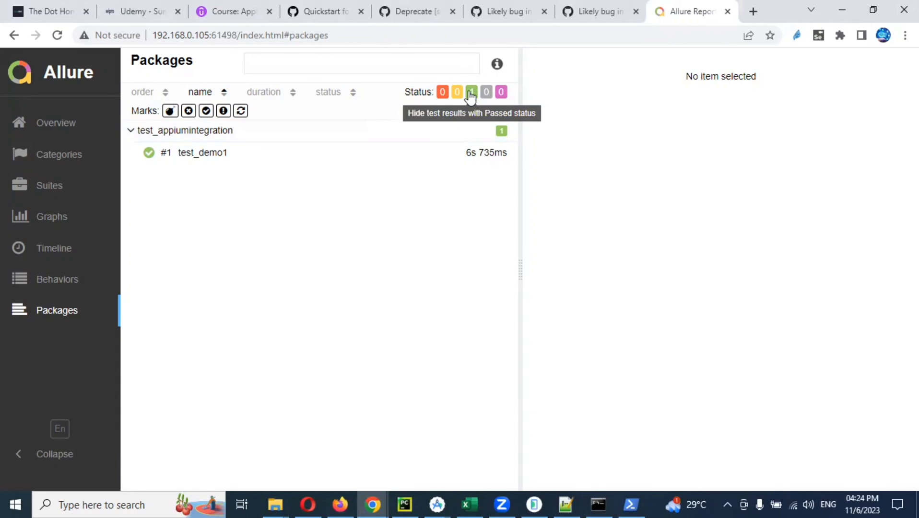
mouse_move(486, 92)
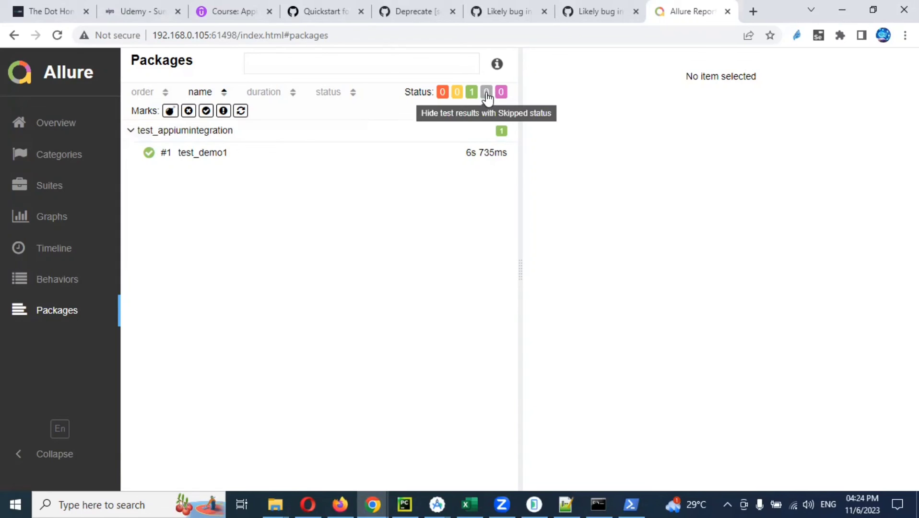
mouse_move(501, 92)
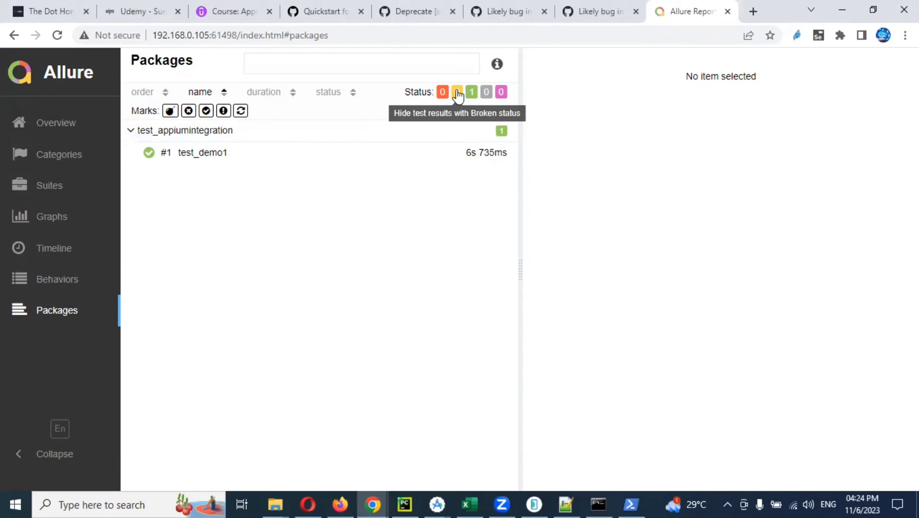
mouse_move(443, 92)
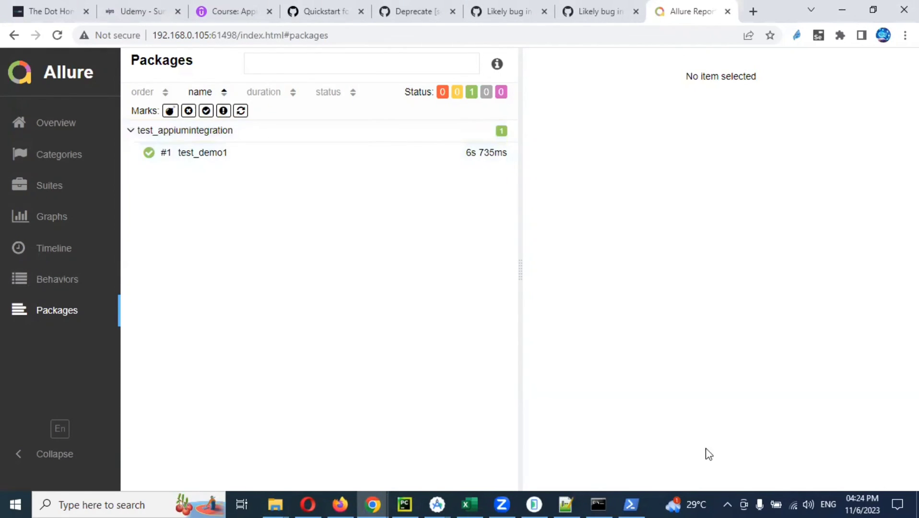
left_click(564, 504)
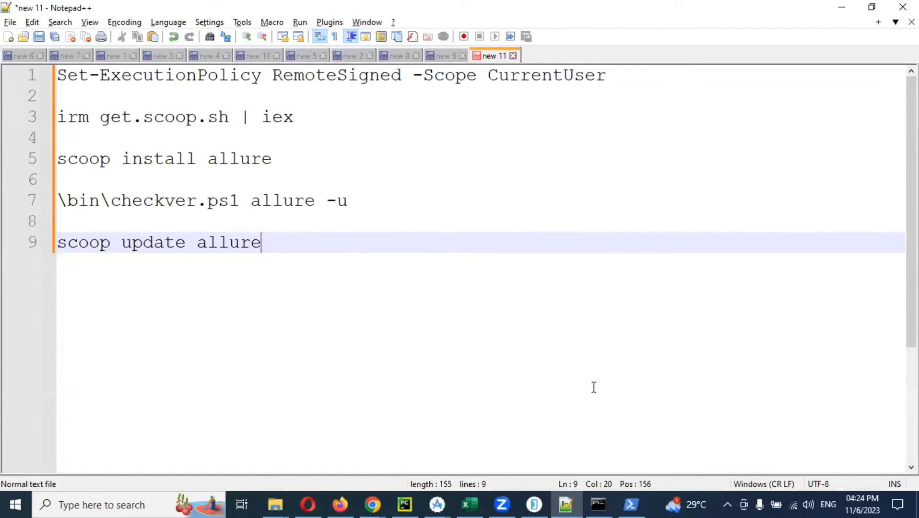
mouse_move(580, 398)
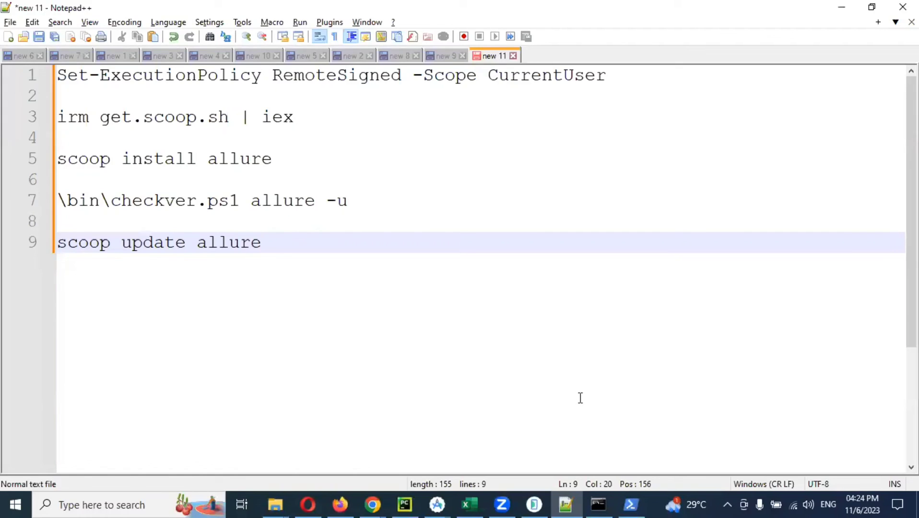
mouse_move(618, 376)
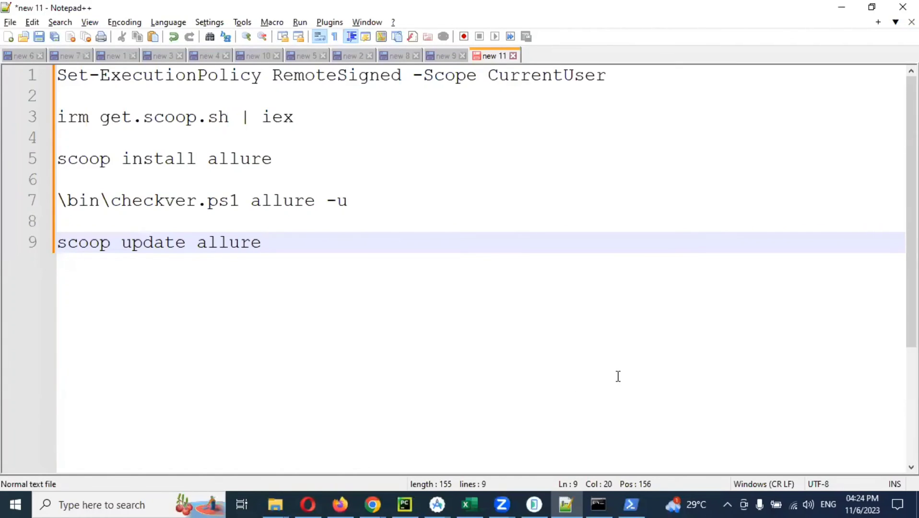
- Bring the Notepad++ note with the Scoop and Allure install commands back in front
left_click(261, 242)
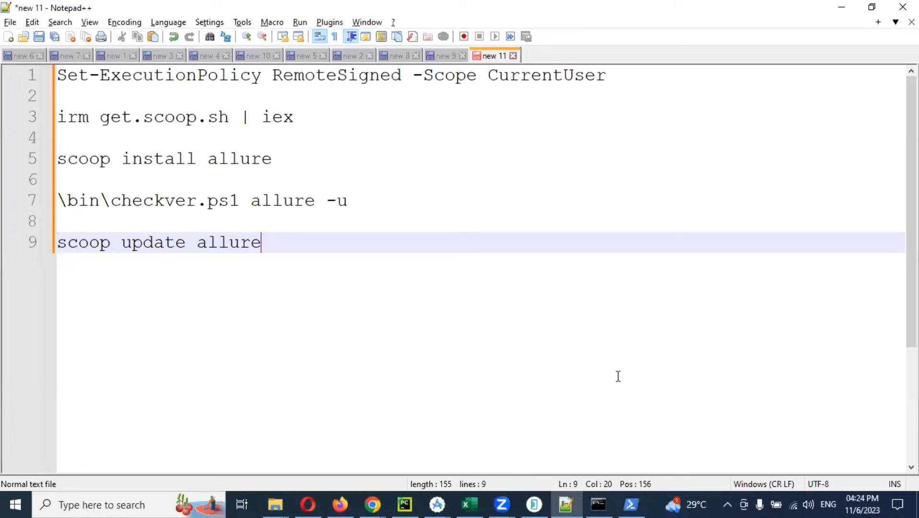
mouse_move(753, 433)
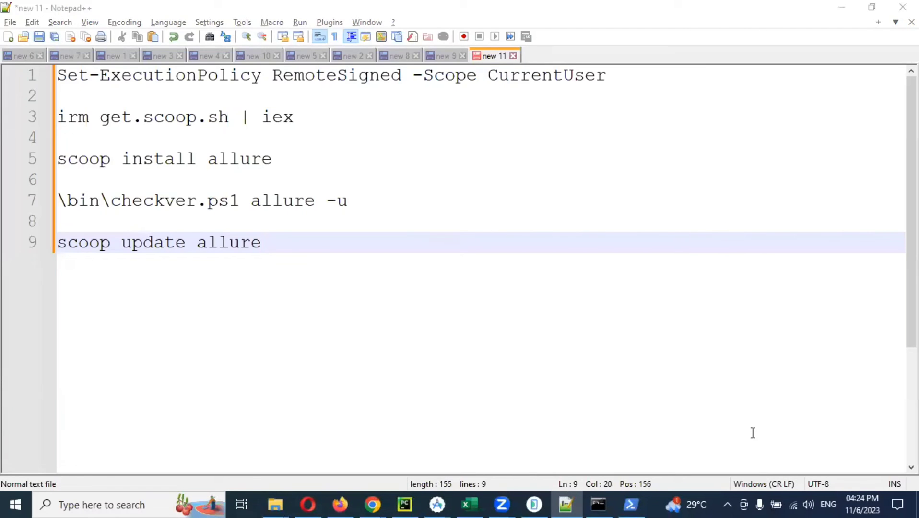